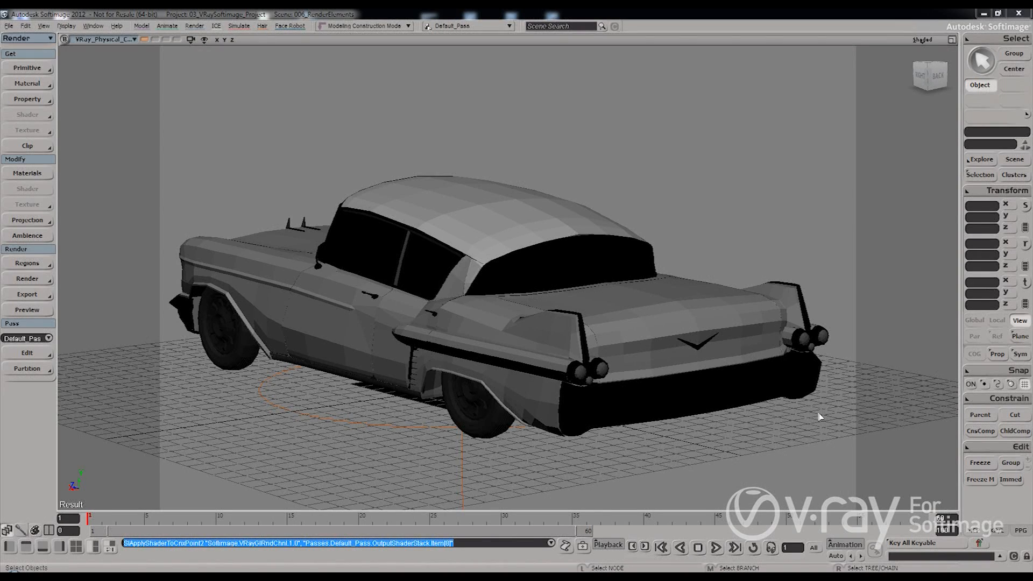
mouse_move(760, 390)
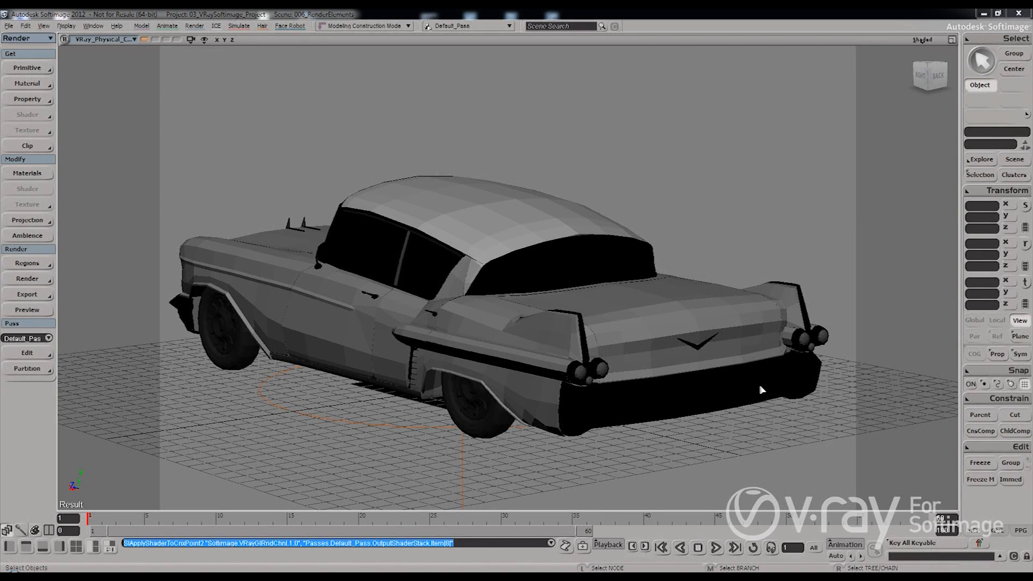
mouse_move(682, 361)
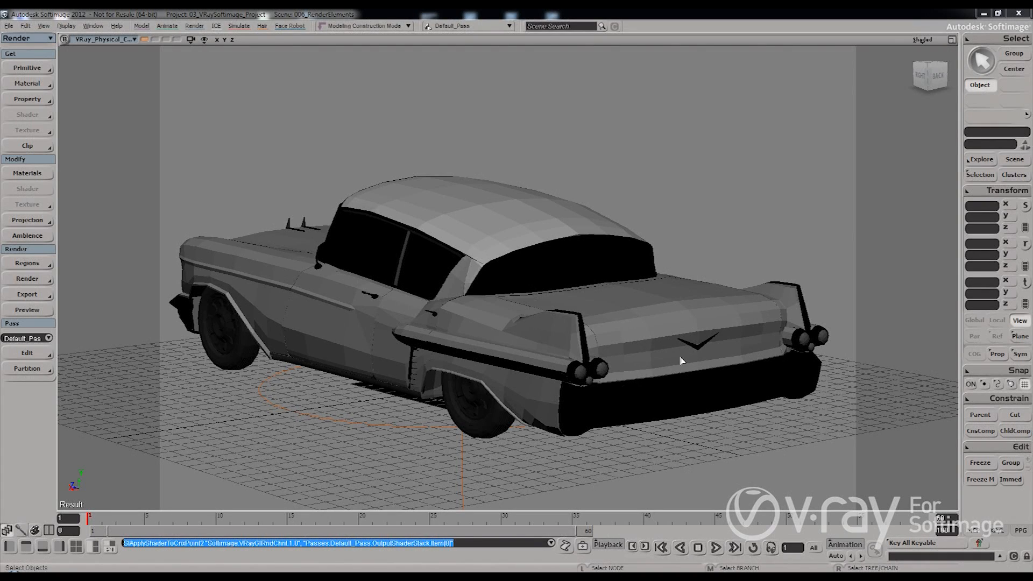
Start rendering the Default_Pass via Render > Render > Current Pass.
left_click(26, 279)
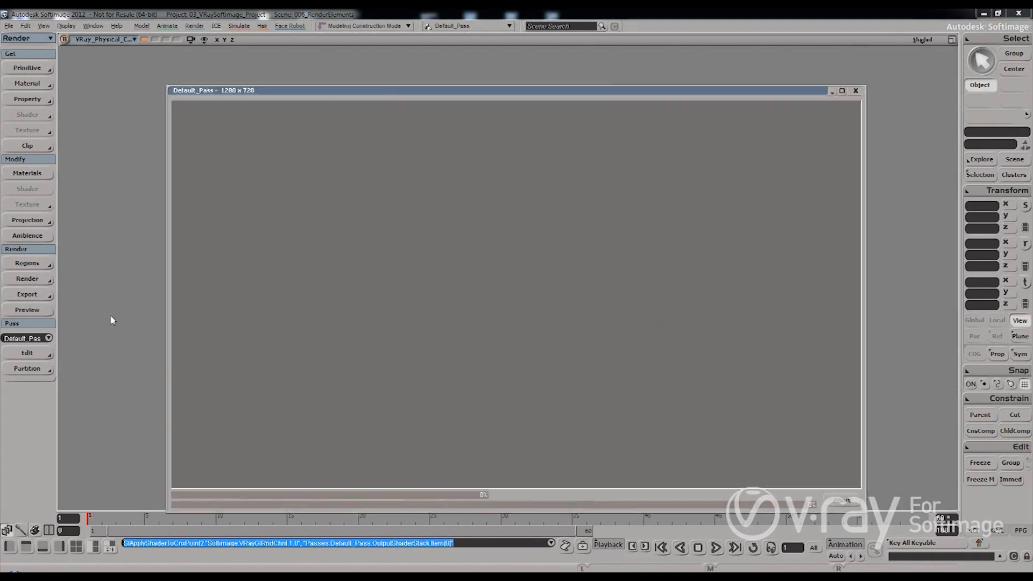
Let the V-Ray frame buffer refine the red car render and maximize its window.
left_click(832, 90)
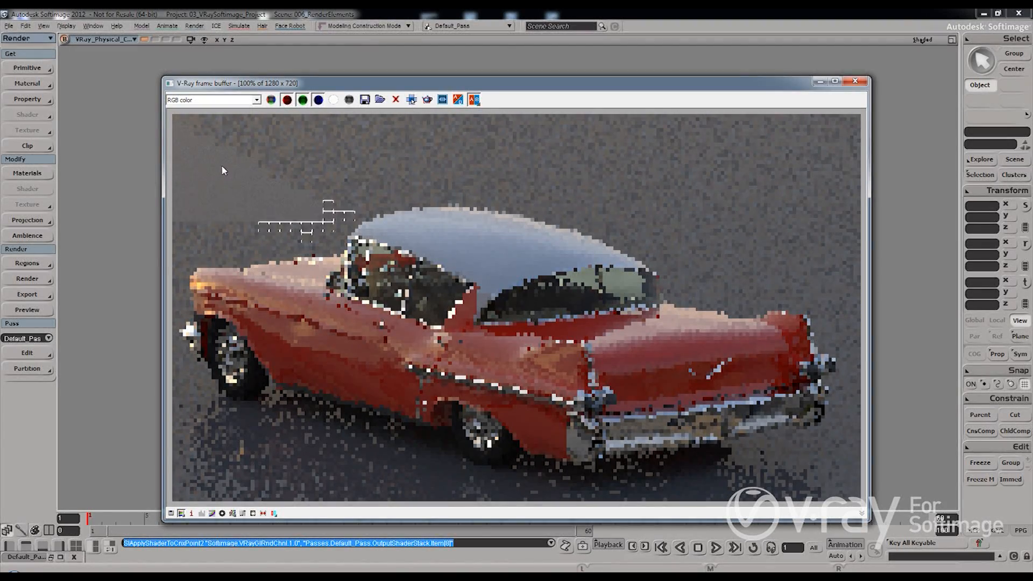
left_click_drag(211, 83, 211, 74)
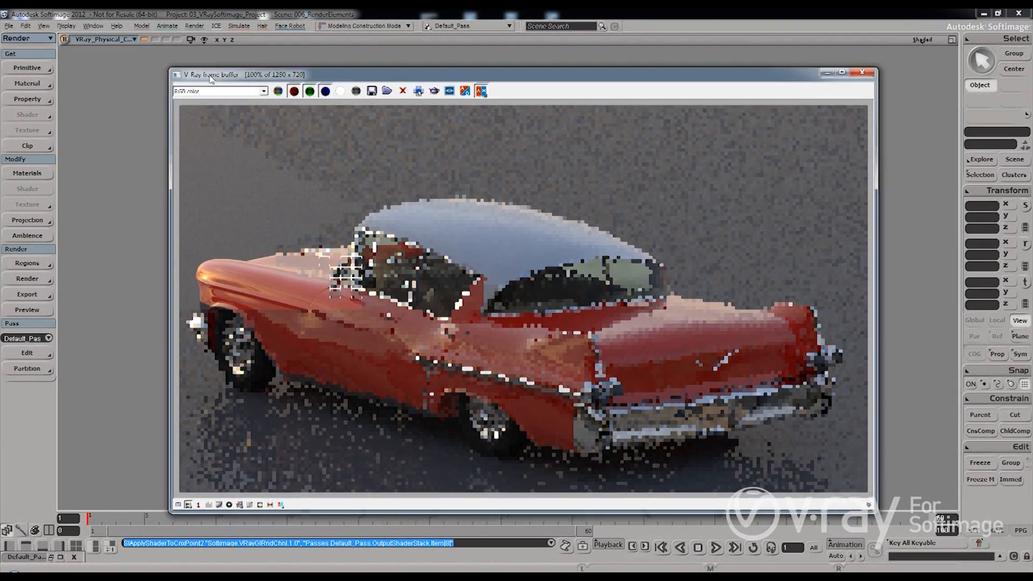
left_click(221, 91)
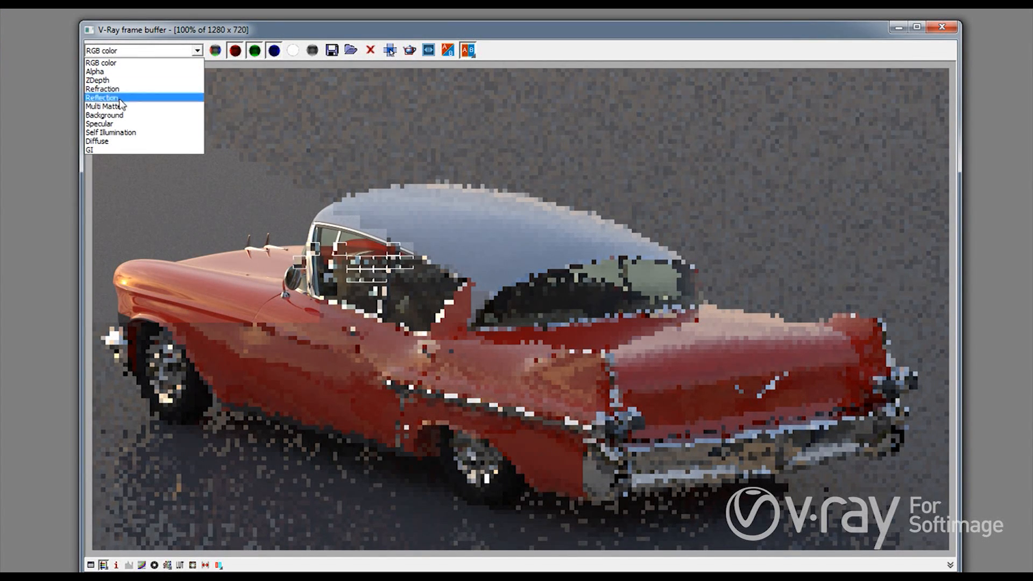
left_click(97, 141)
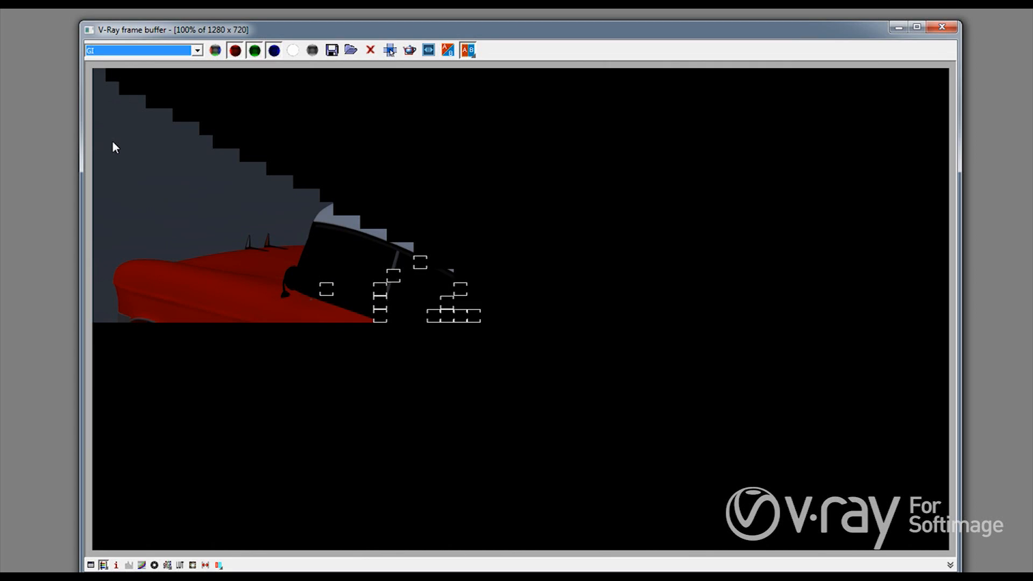
left_click(139, 51)
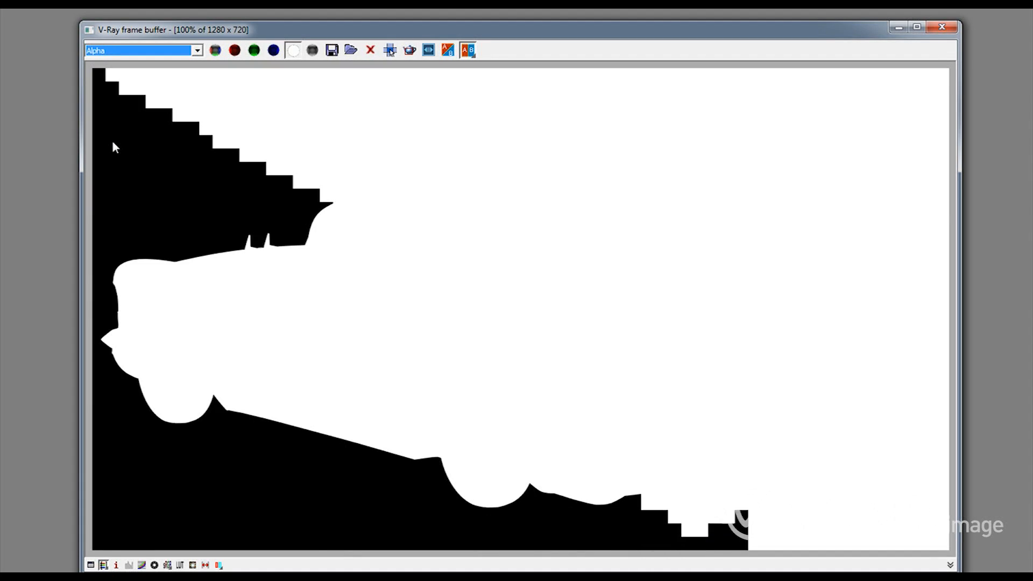
left_click(143, 50)
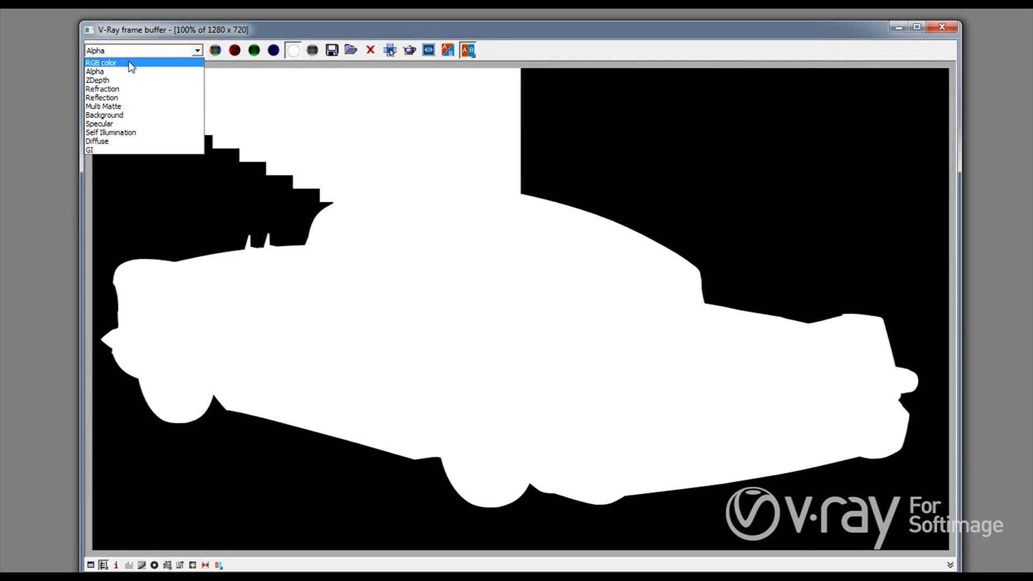
left_click(101, 63)
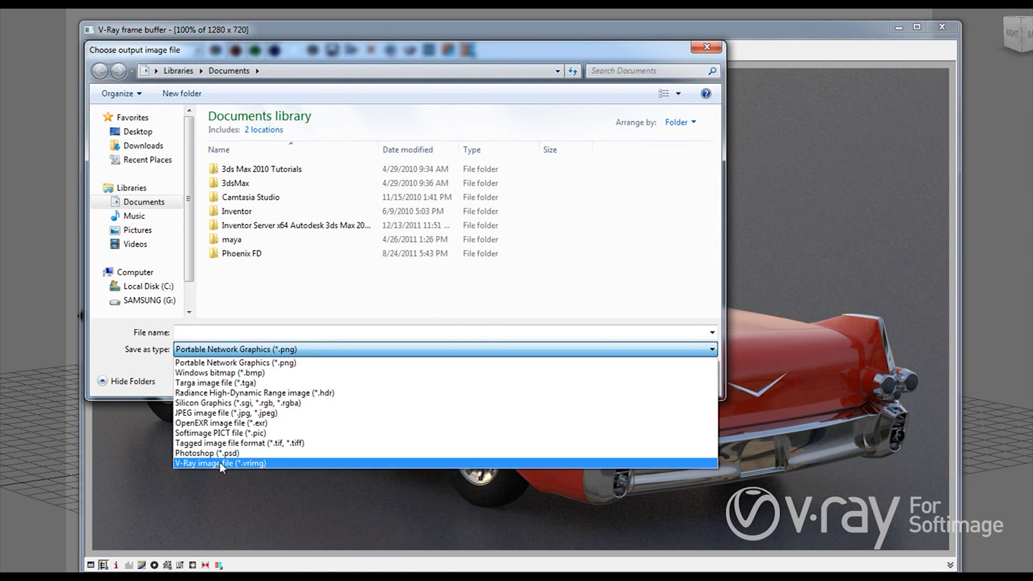
mouse_move(220, 466)
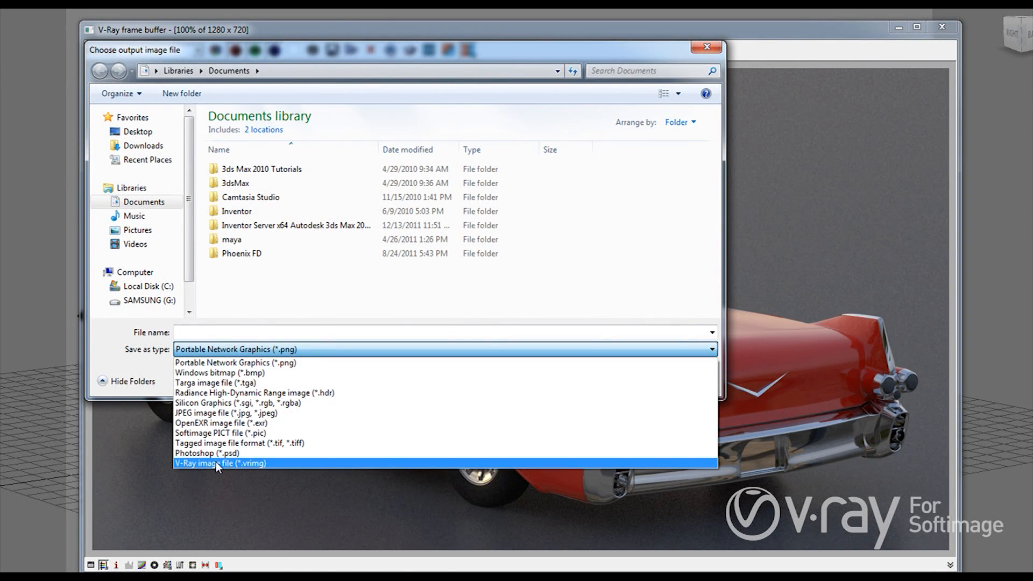
mouse_move(283, 423)
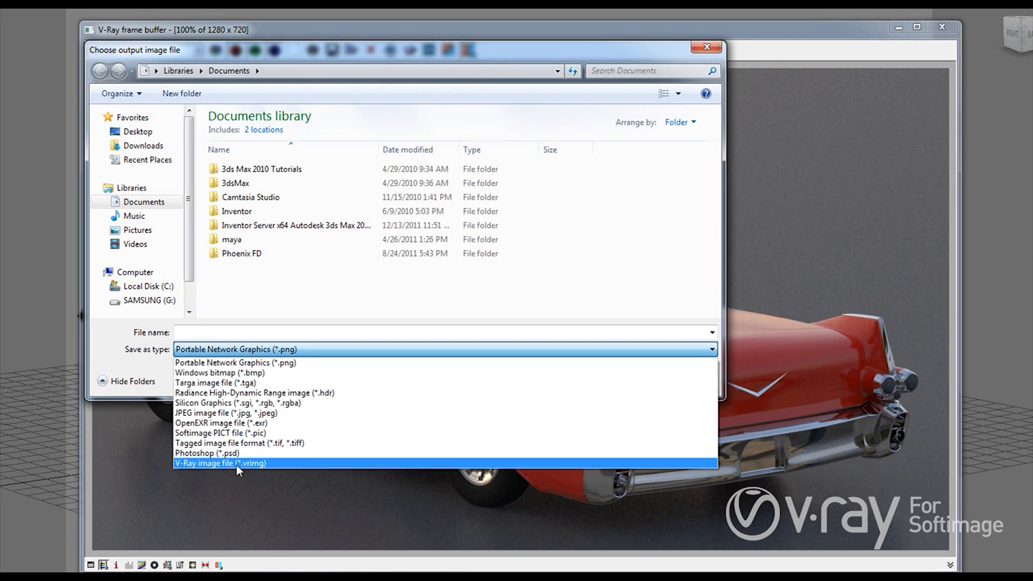
mouse_move(242, 422)
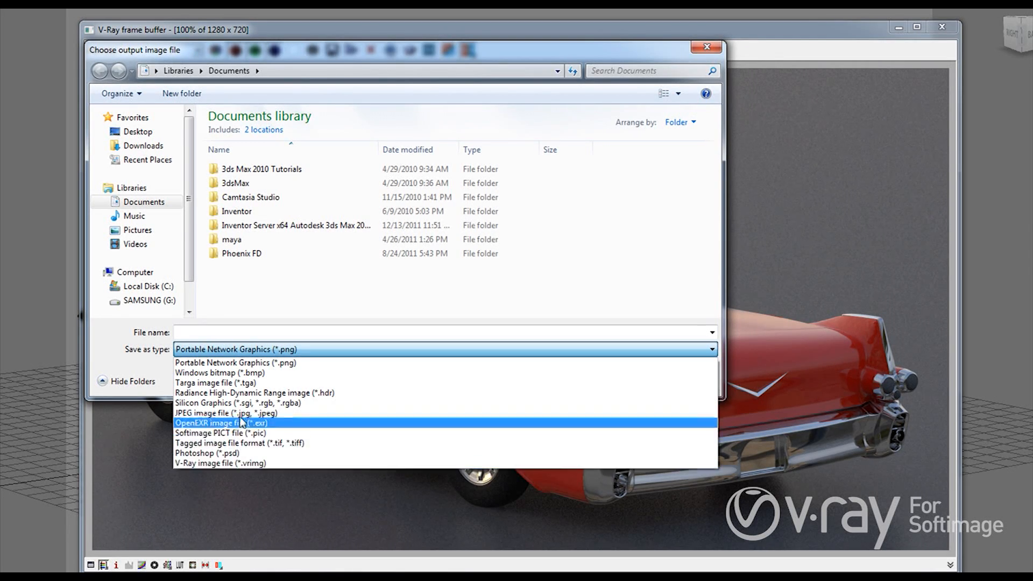
mouse_move(239, 427)
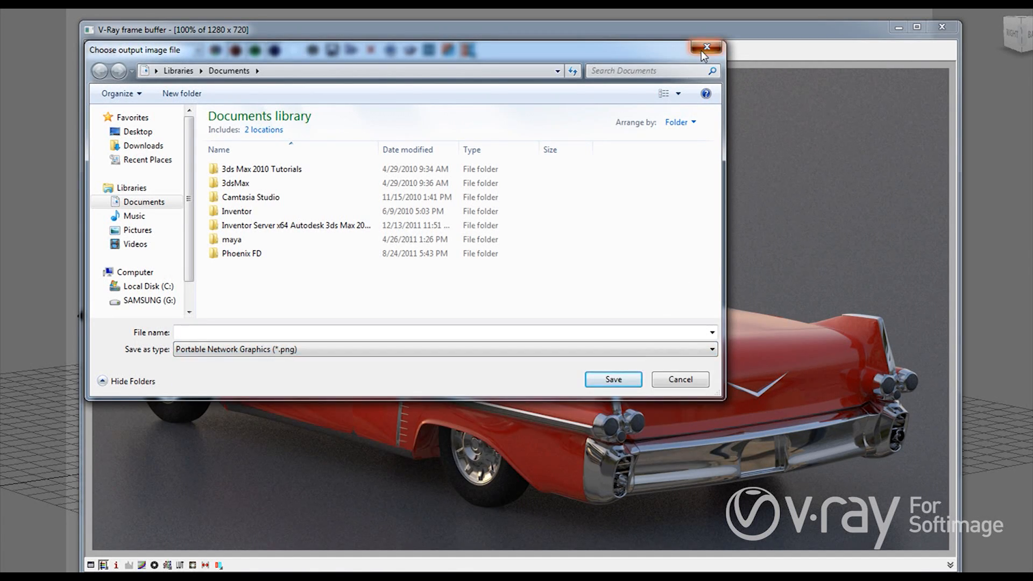
Close the Choose output image file dialog without saving the render.
left_click(706, 46)
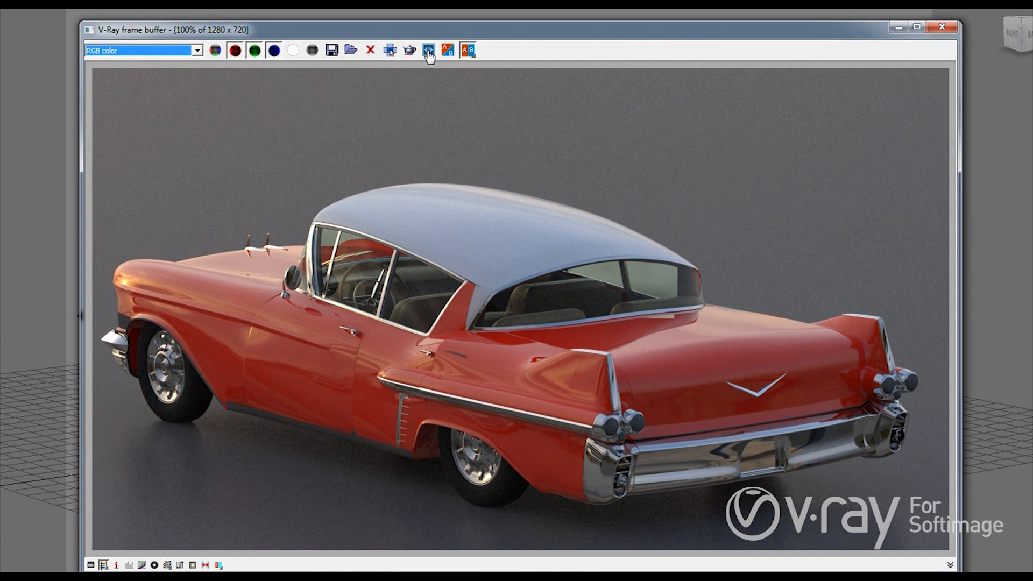
mouse_move(428, 51)
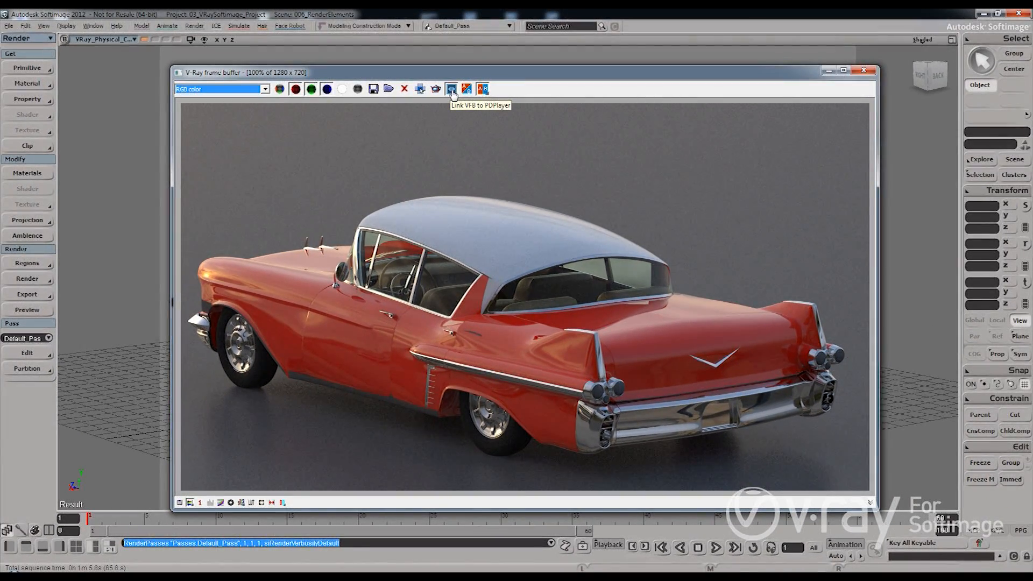
Send the frame buffer's render-element channels to PDPlayer as stacked layers.
left_click(450, 90)
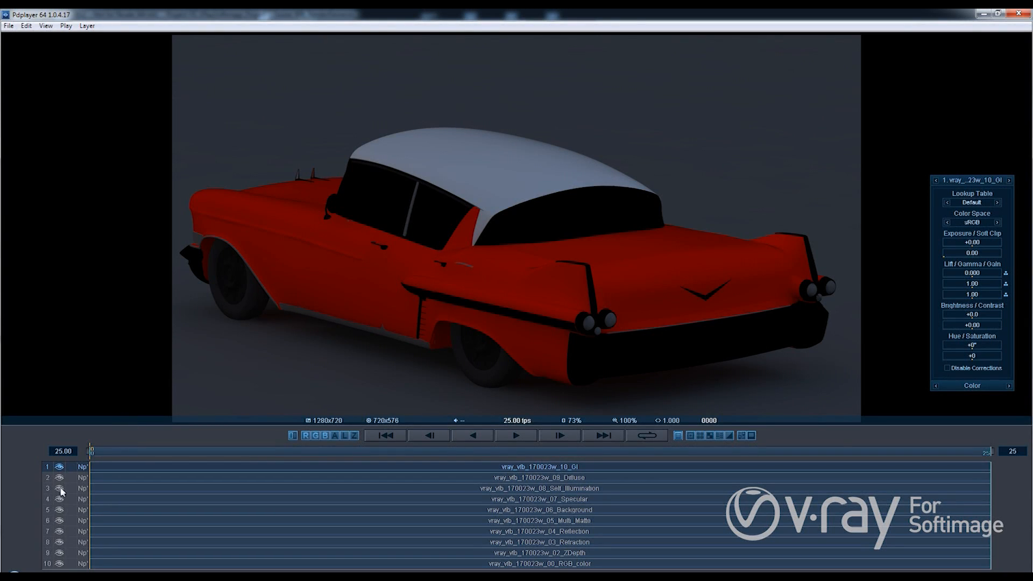
mouse_move(71, 504)
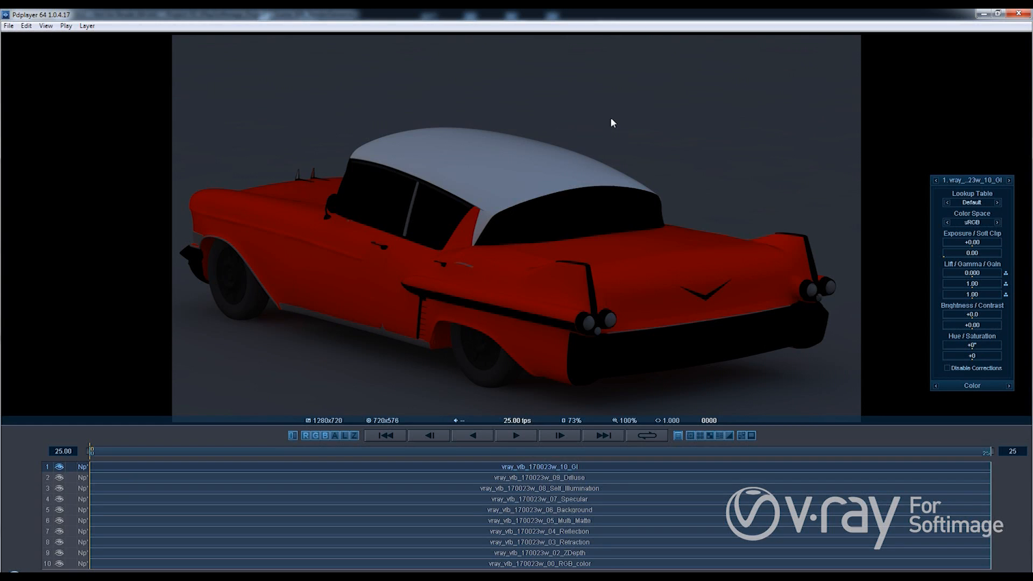
mouse_move(1022, 13)
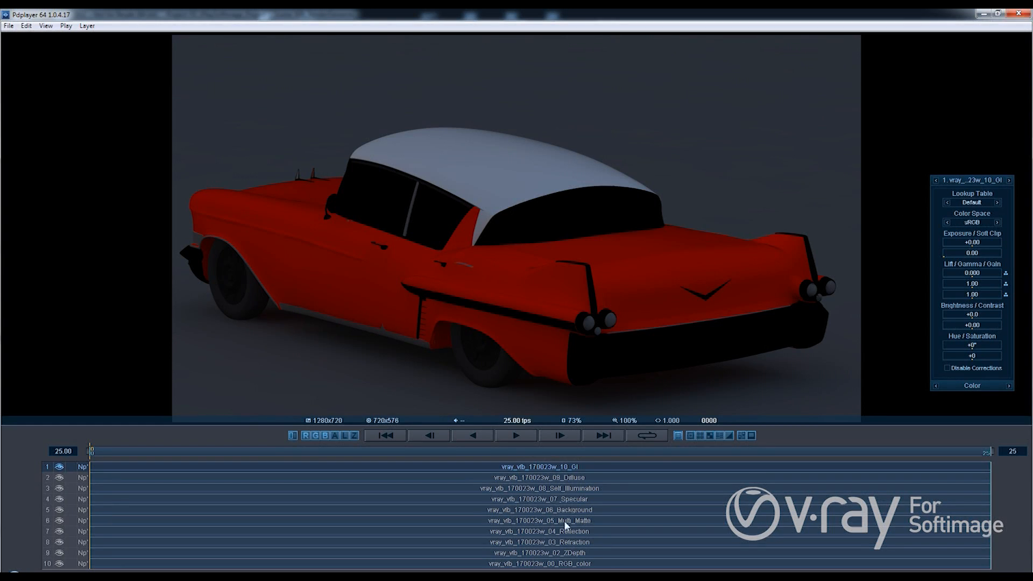
mouse_move(875, 31)
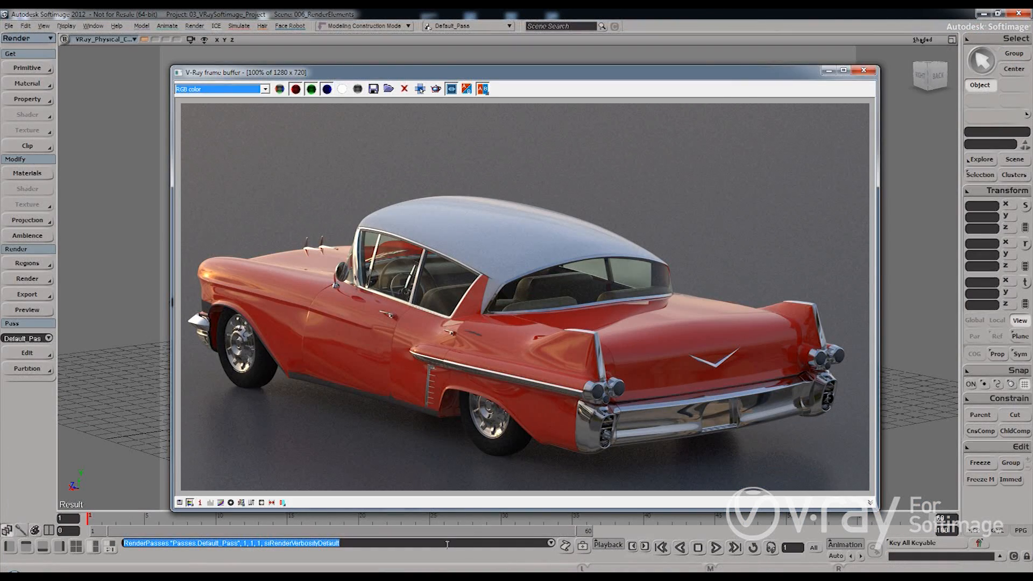
Edit the current Default_Pass and scroll to its Output shader list of V-Ray render channels.
left_click_drag(462, 72, 450, 59)
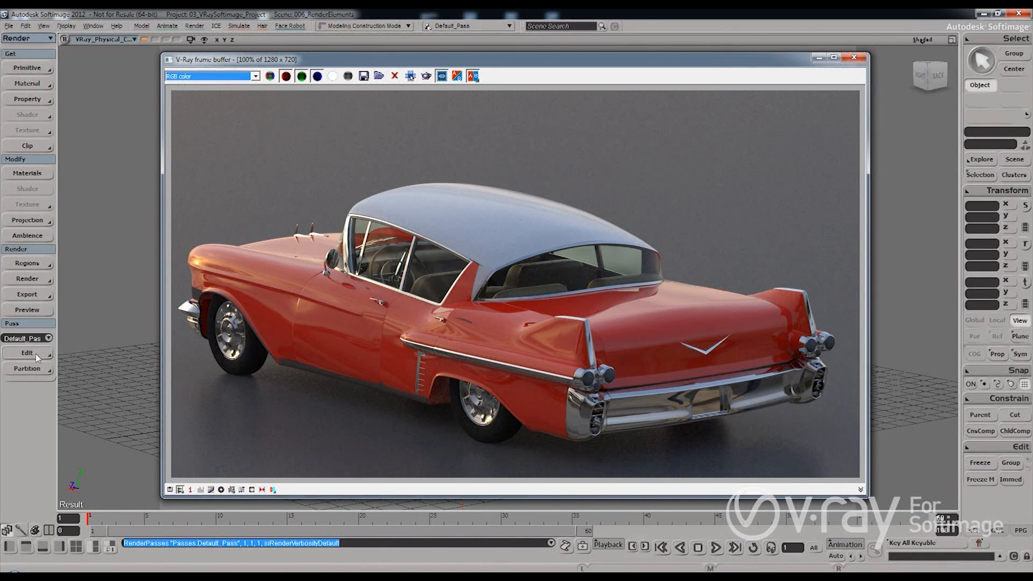
left_click(26, 352)
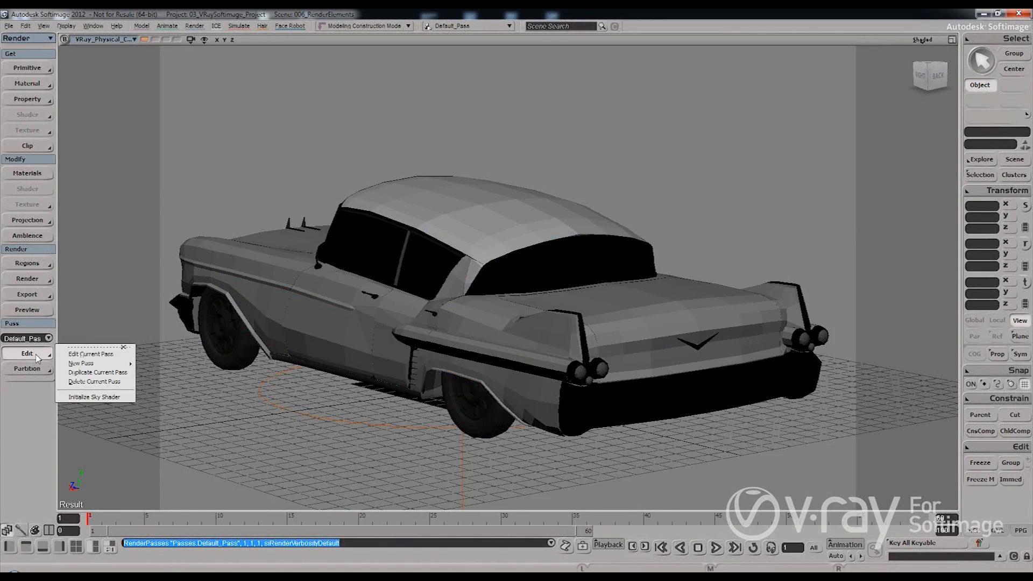
mouse_move(90, 354)
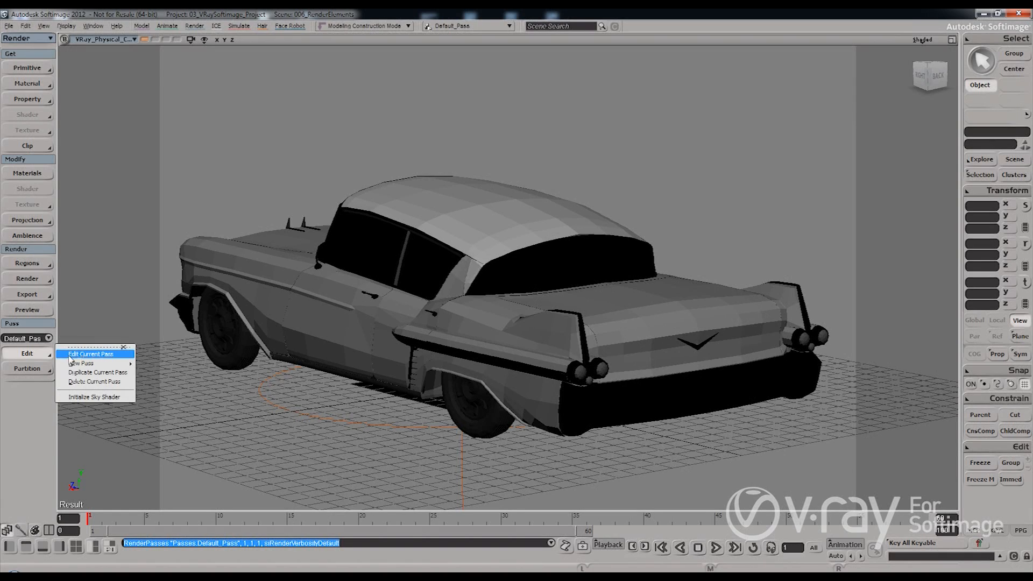
left_click(89, 354)
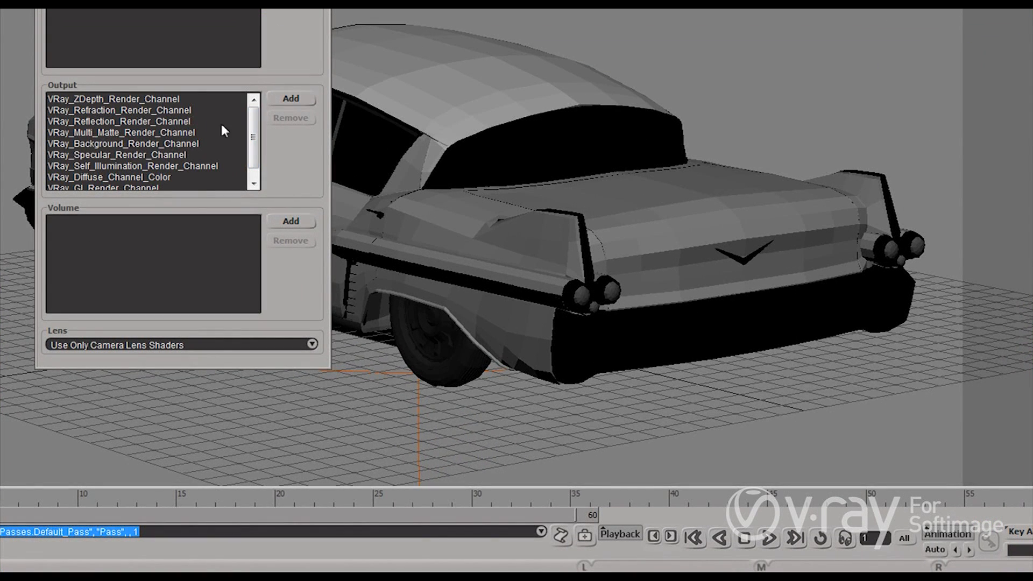
scroll("down", 3)
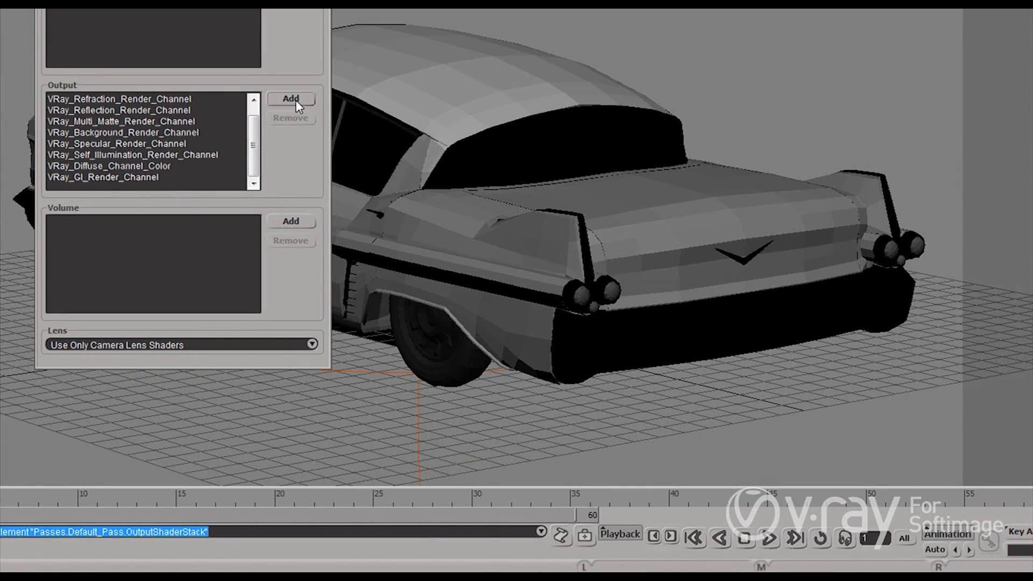
Add a VRay Velocity Render Channel to the pass's output shaders.
left_click(291, 99)
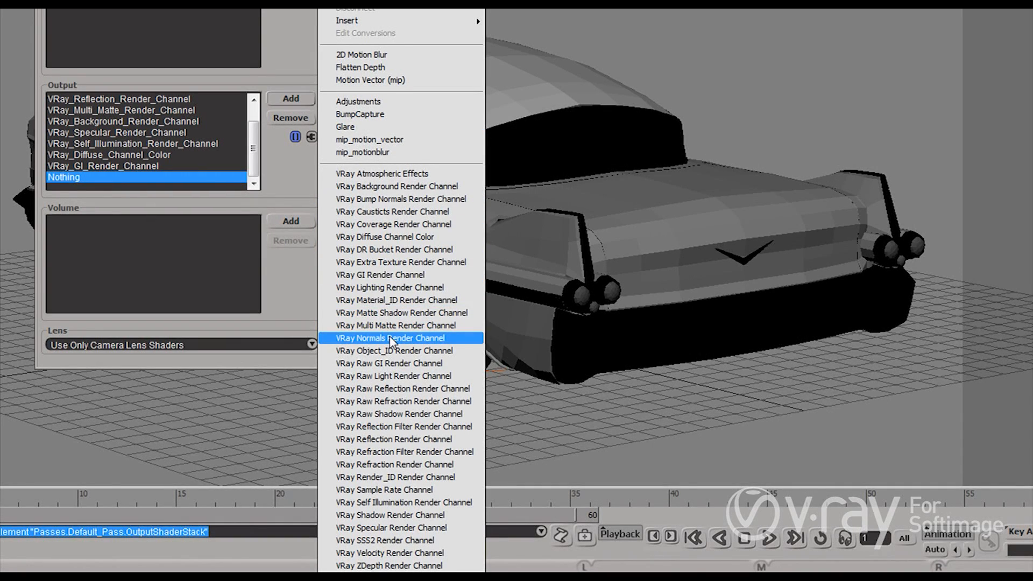
mouse_move(402, 198)
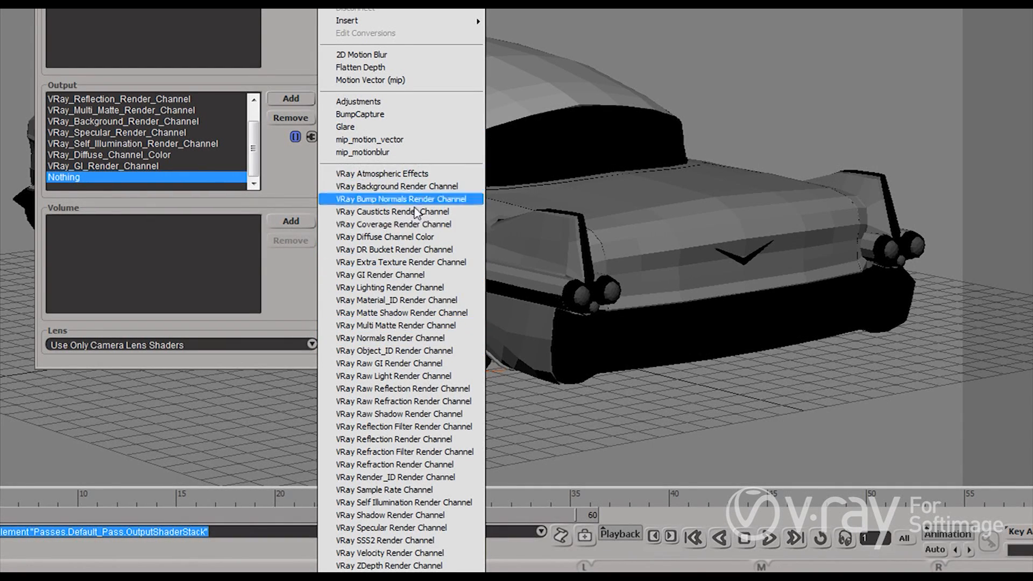
mouse_move(387, 388)
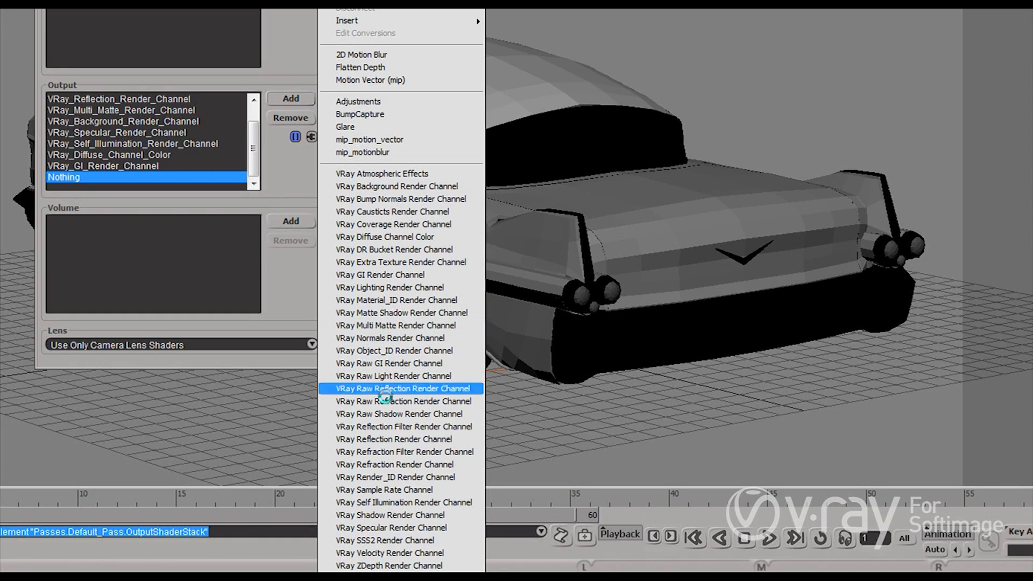
mouse_move(401, 261)
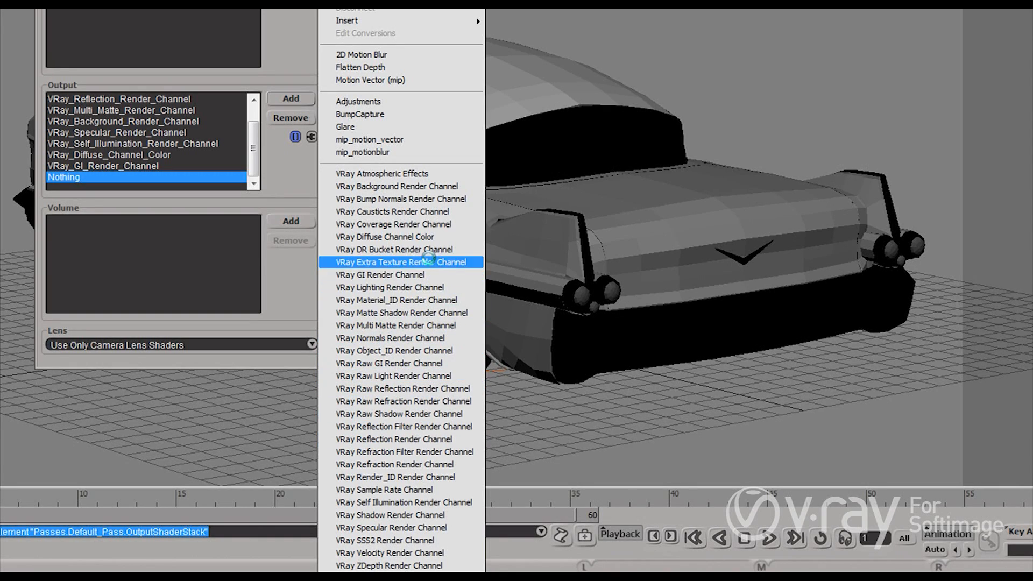
mouse_move(395, 463)
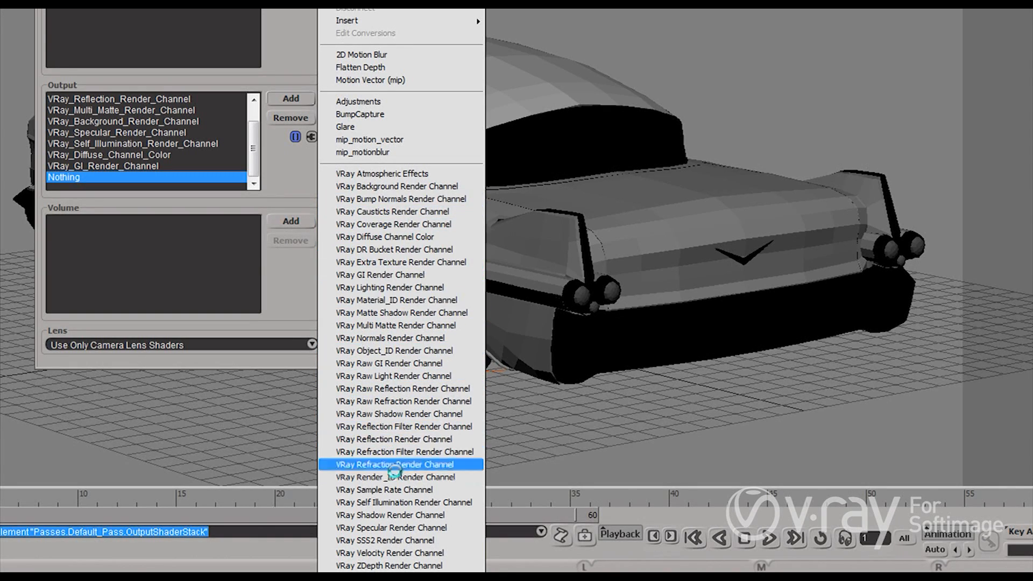
mouse_move(394, 514)
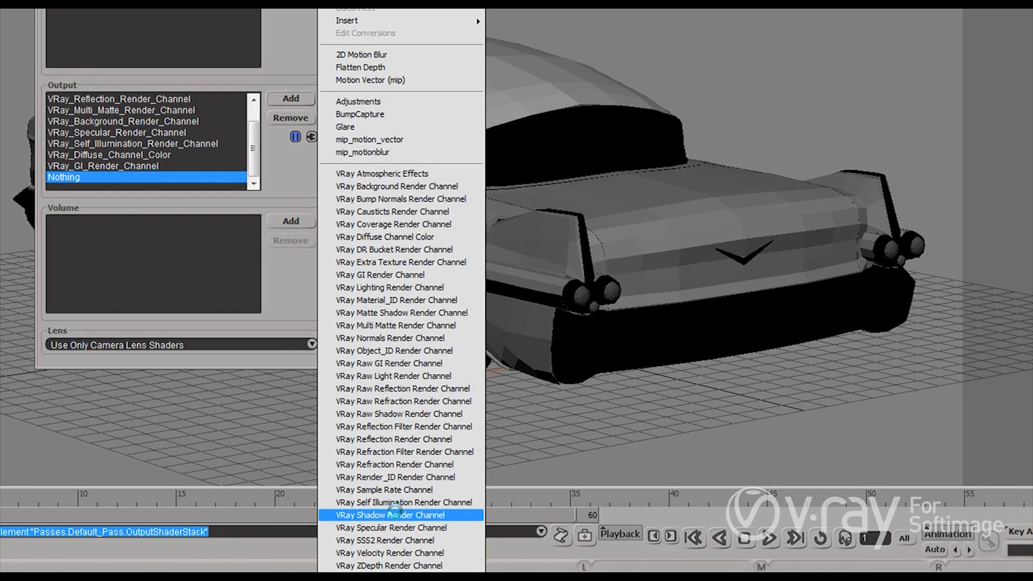
mouse_move(405, 502)
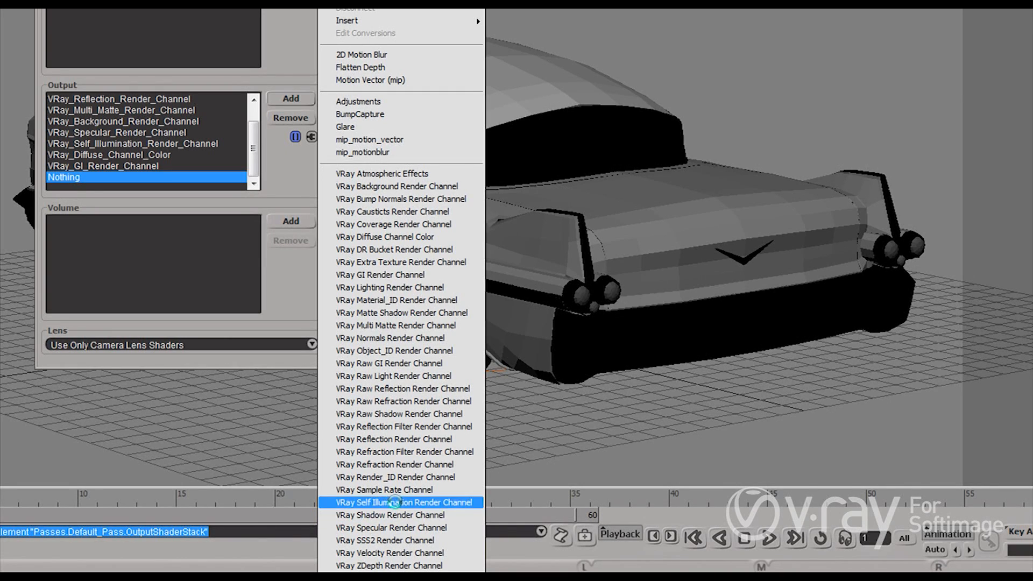
mouse_move(405, 402)
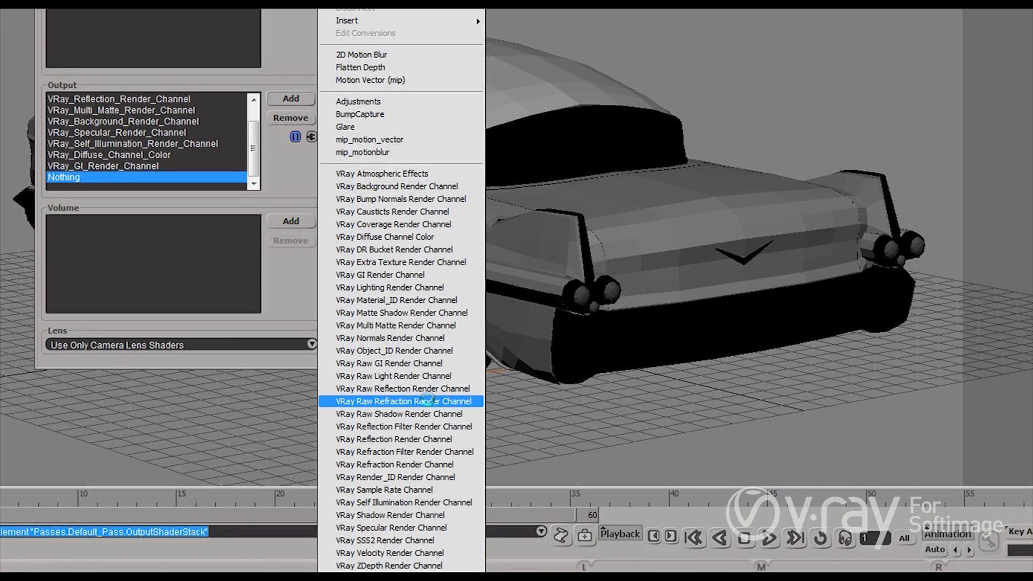
mouse_move(400, 375)
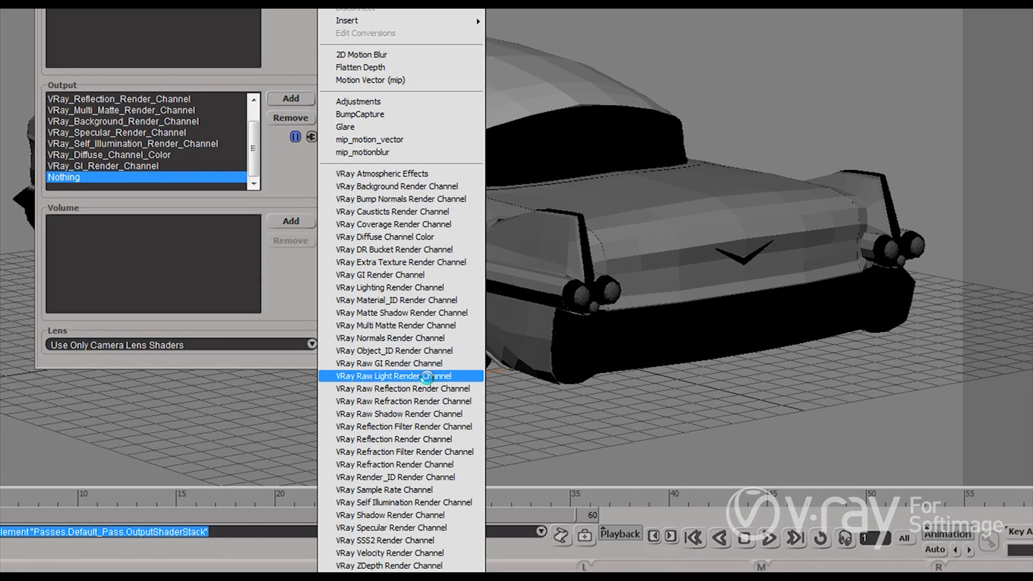
mouse_move(384, 540)
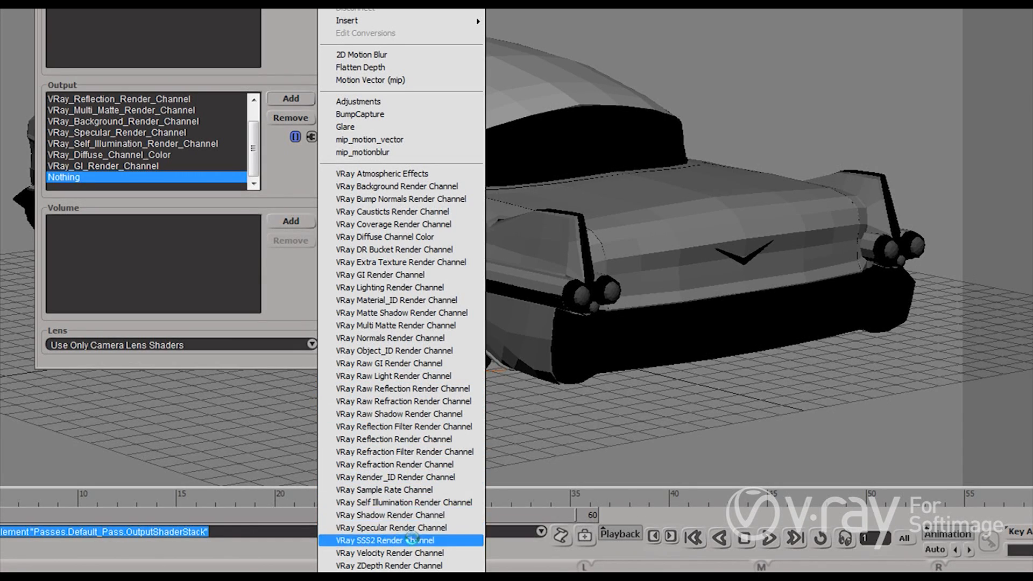
mouse_move(403, 451)
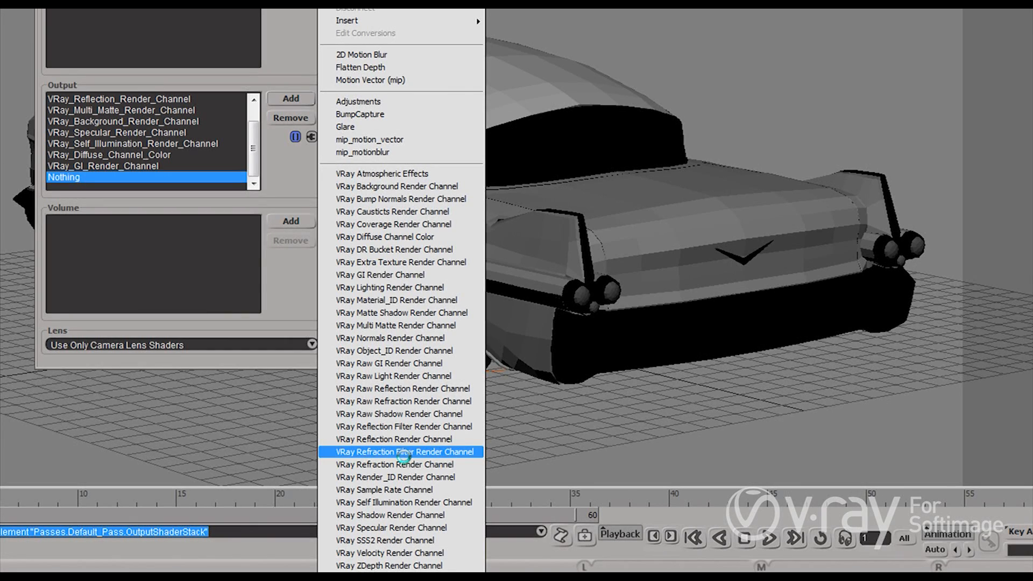
mouse_move(384, 490)
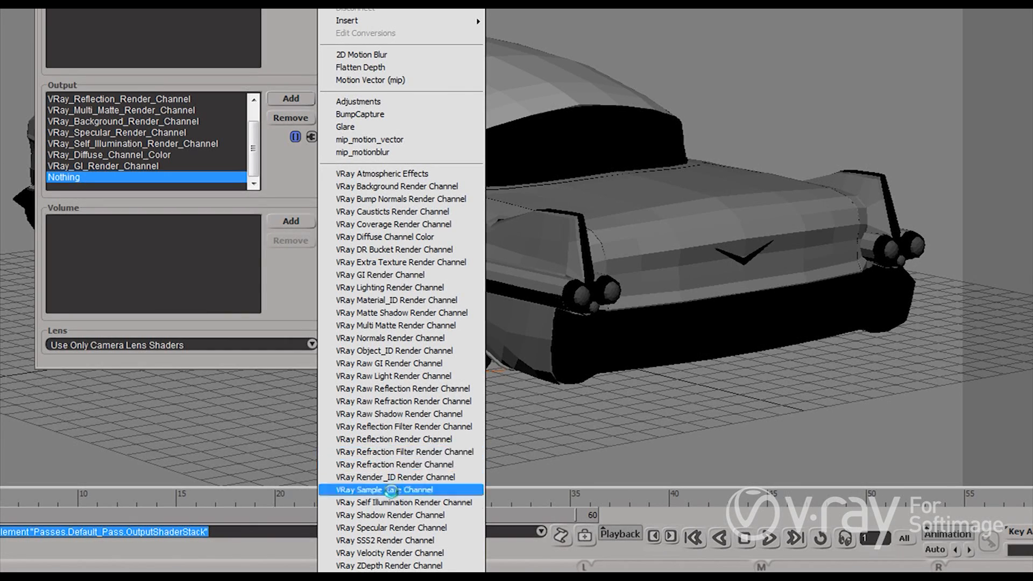
mouse_move(389, 553)
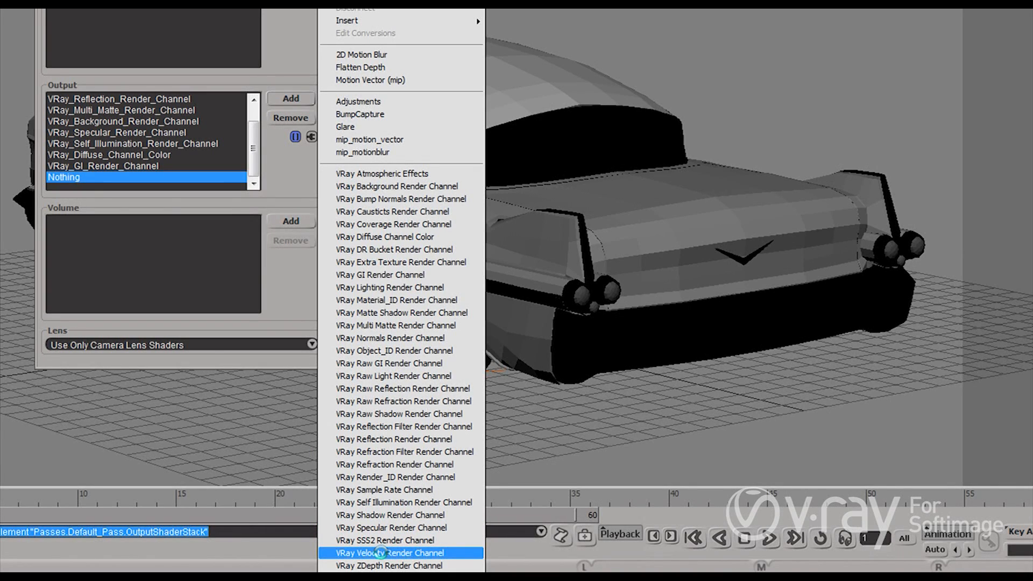
left_click(390, 553)
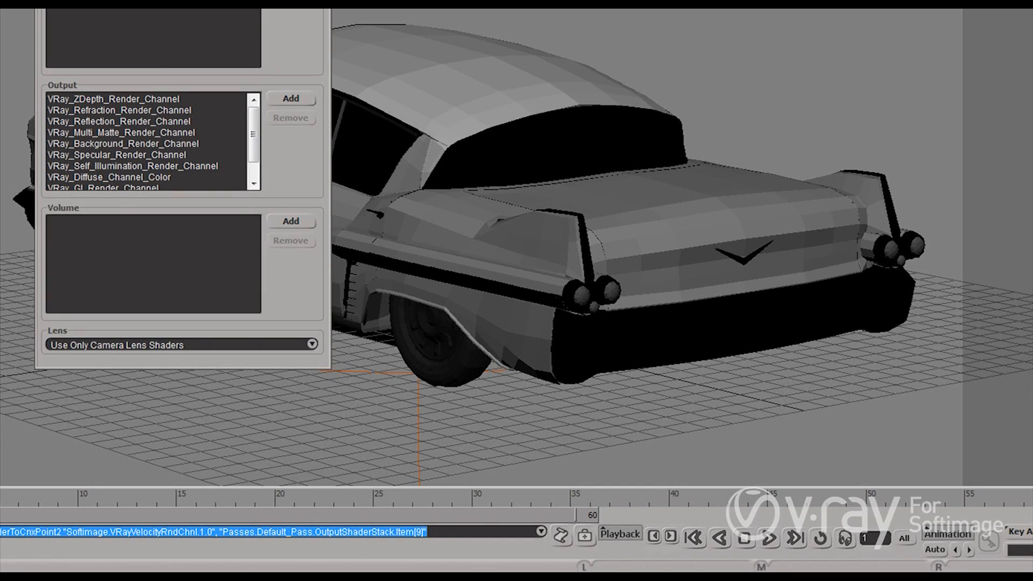
Bring up VRay_Multi_Matte_Render_Channel's settings beside the pass and select the Bodywork04 car body.
scroll("down", 3)
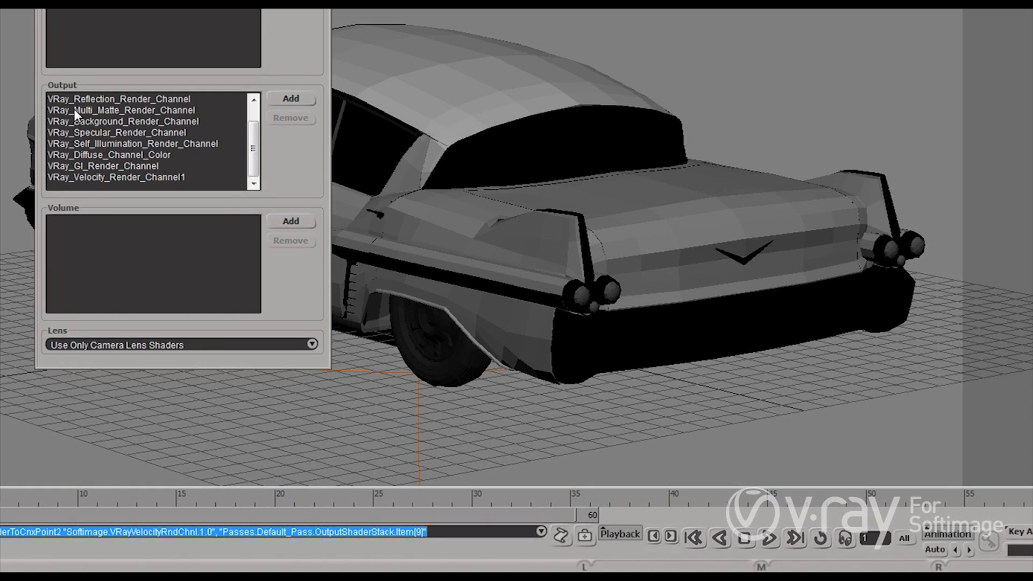
double_click(121, 109)
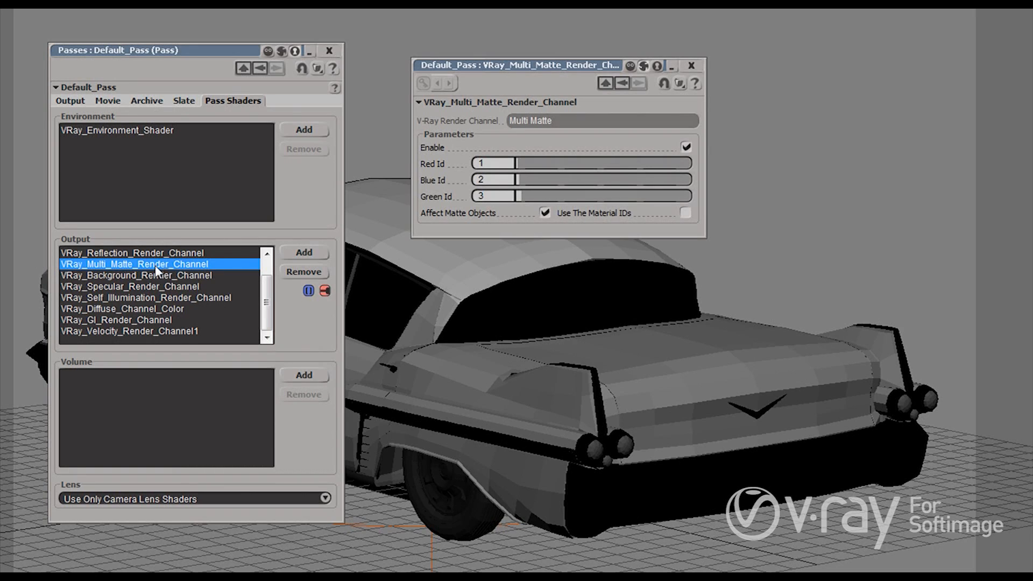
left_click_drag(521, 65, 215, 77)
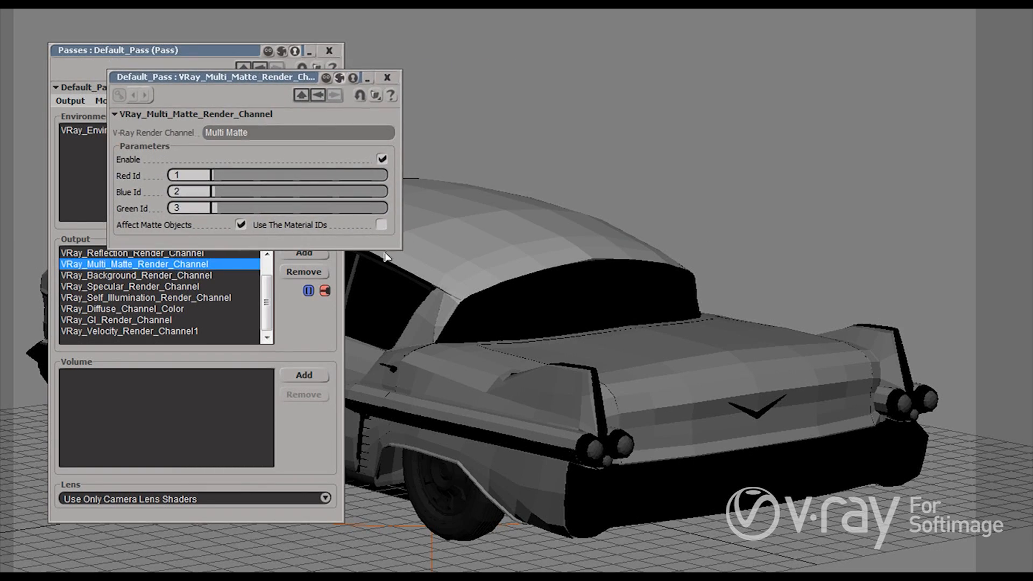
left_click_drag(218, 77, 178, 93)
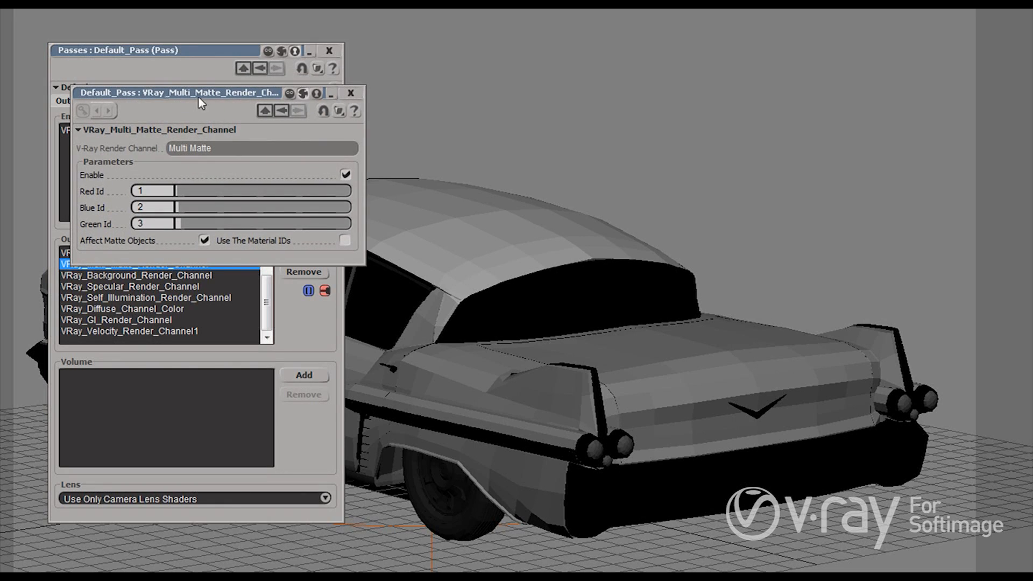
mouse_move(90, 214)
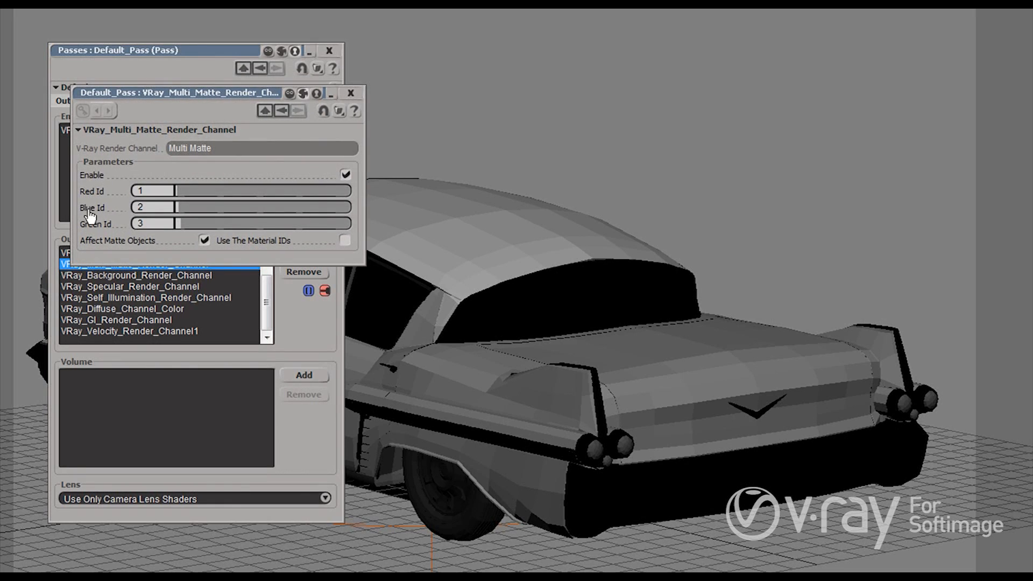
mouse_move(123, 232)
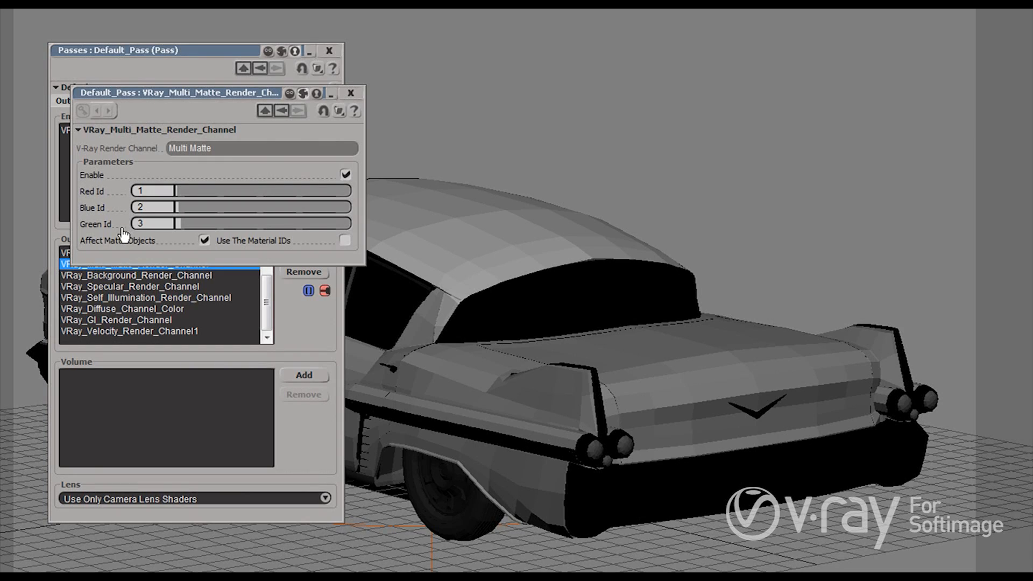
mouse_move(117, 227)
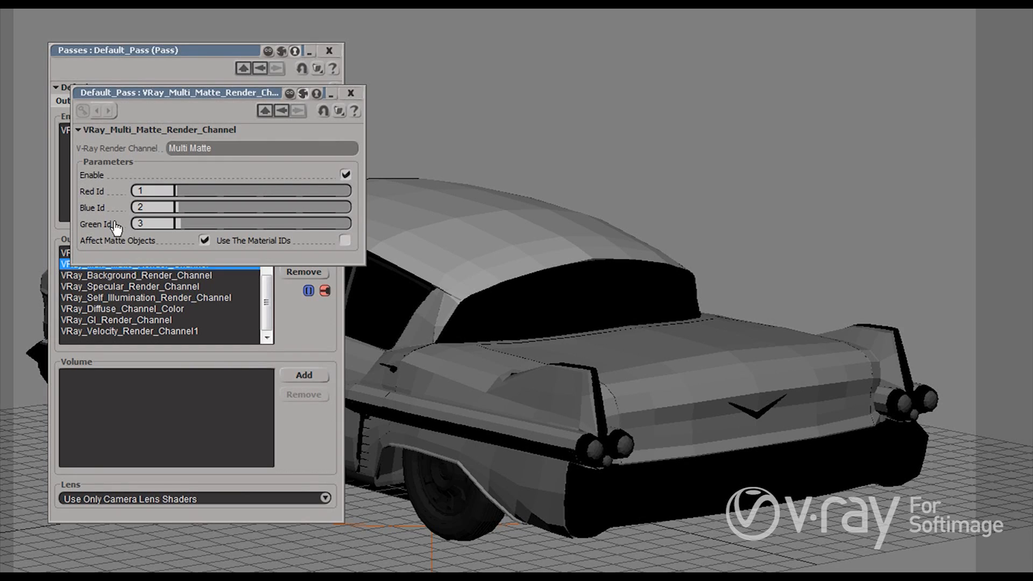
mouse_move(200, 99)
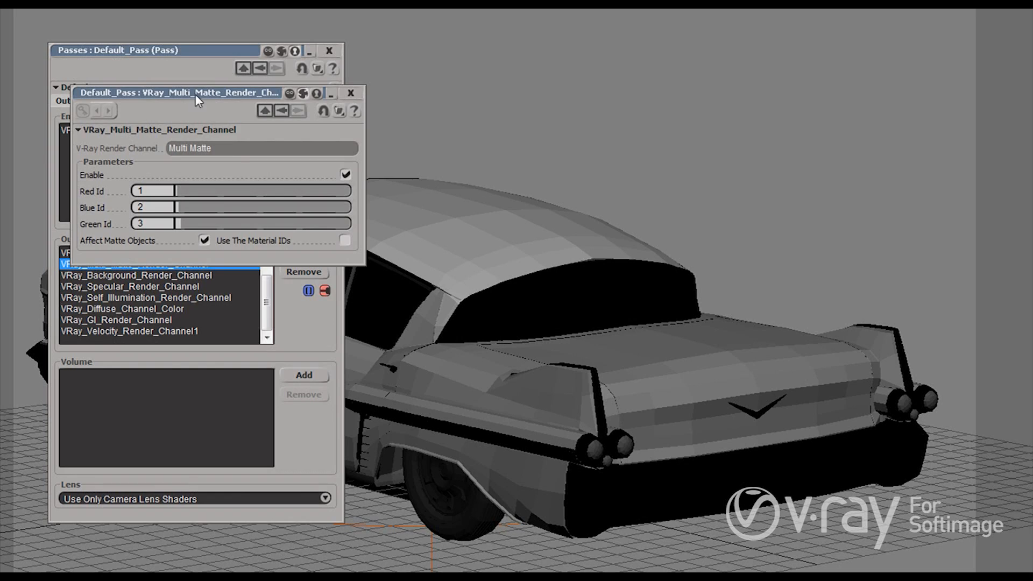
left_click_drag(191, 92, 224, 69)
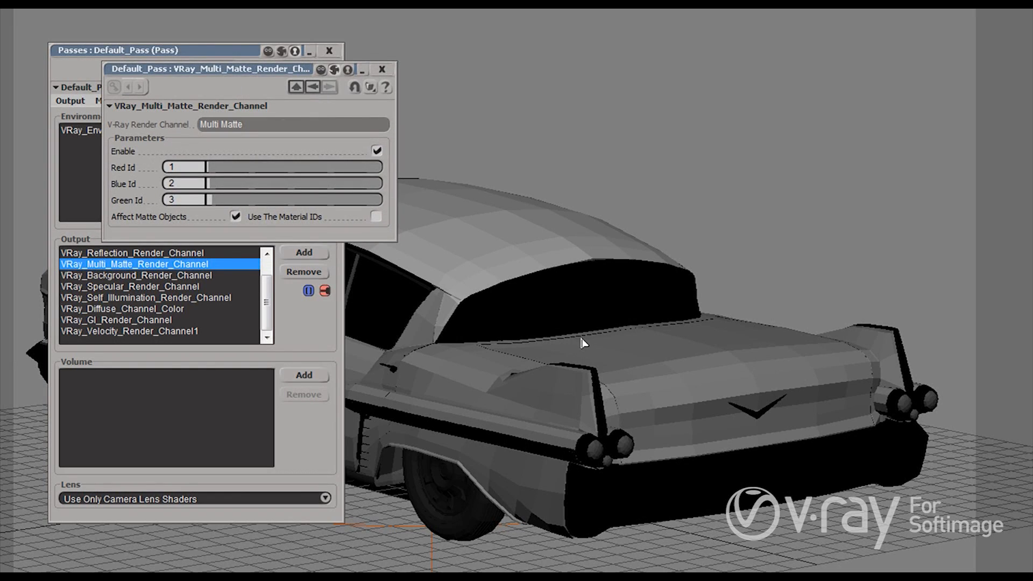
mouse_move(612, 347)
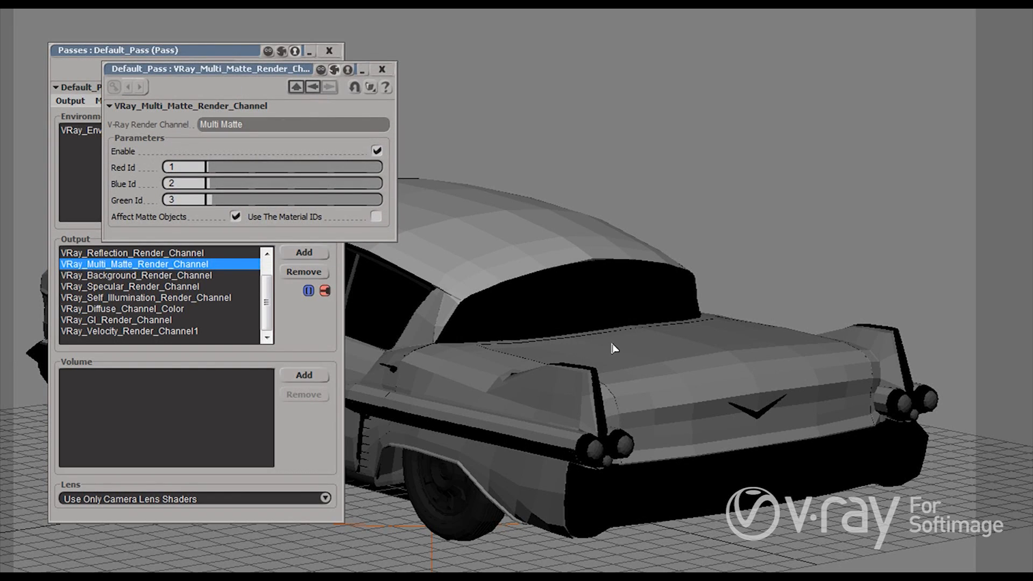
left_click(612, 347)
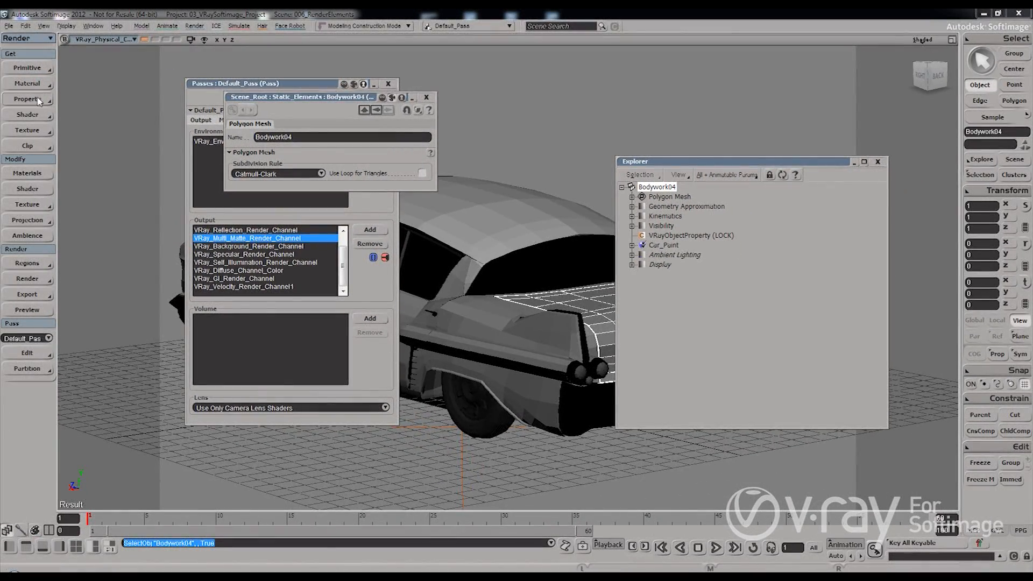
Check Bodywork04's V-Ray object property shows Object ID 1, then return to the Multi Matte settings with Red ID 1.
left_click(27, 99)
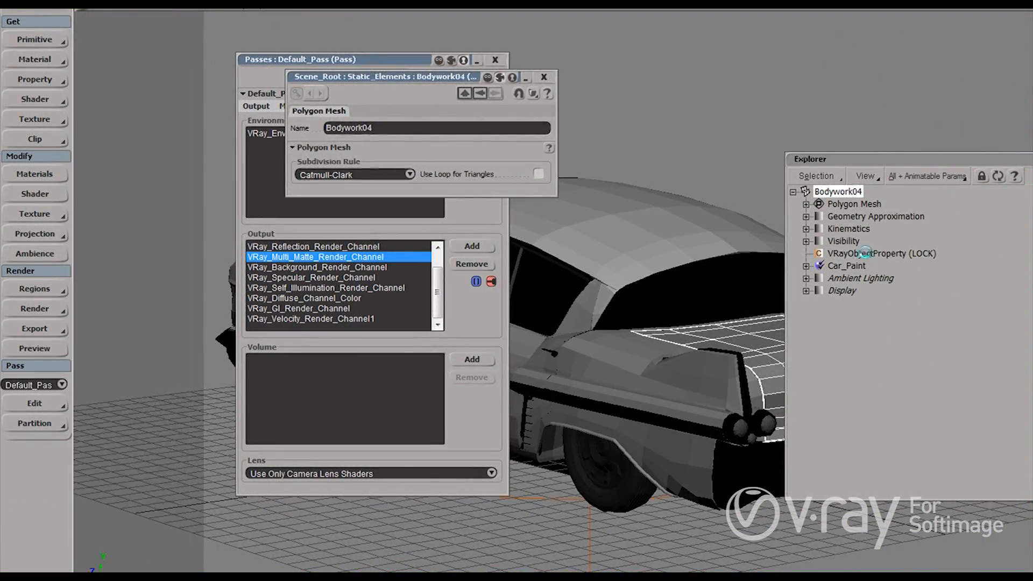
left_click(881, 253)
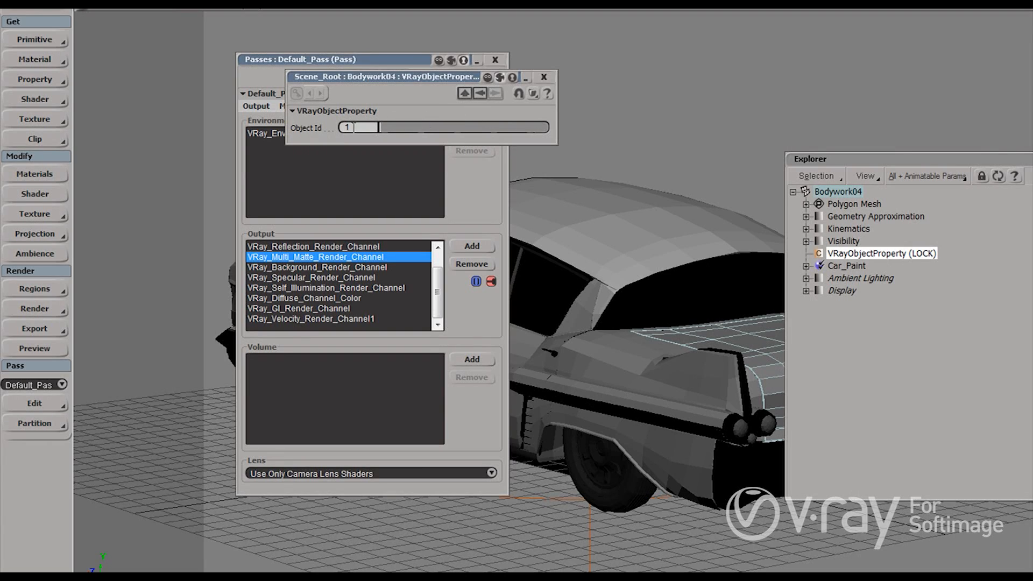
left_click(543, 76)
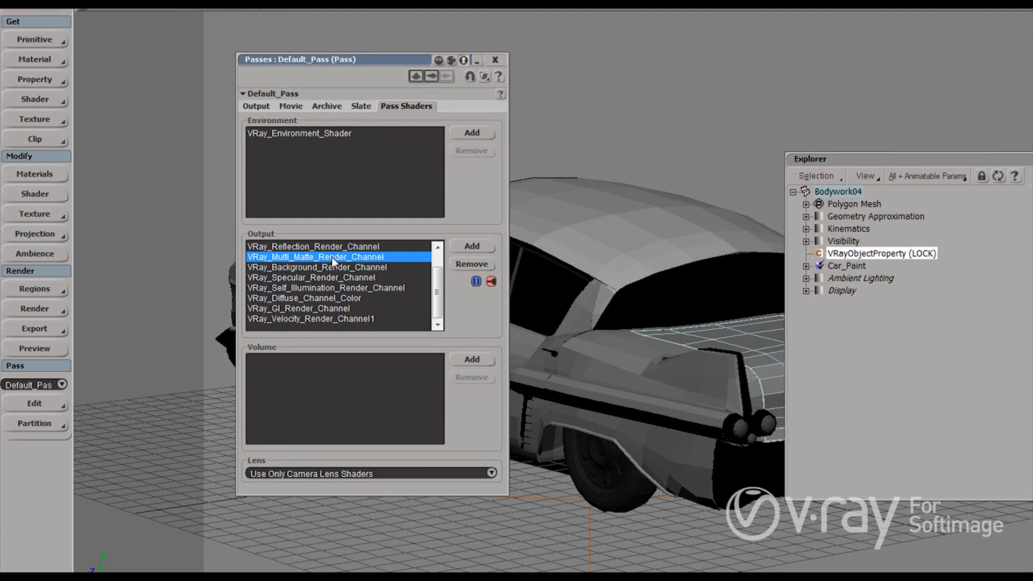
double_click(319, 256)
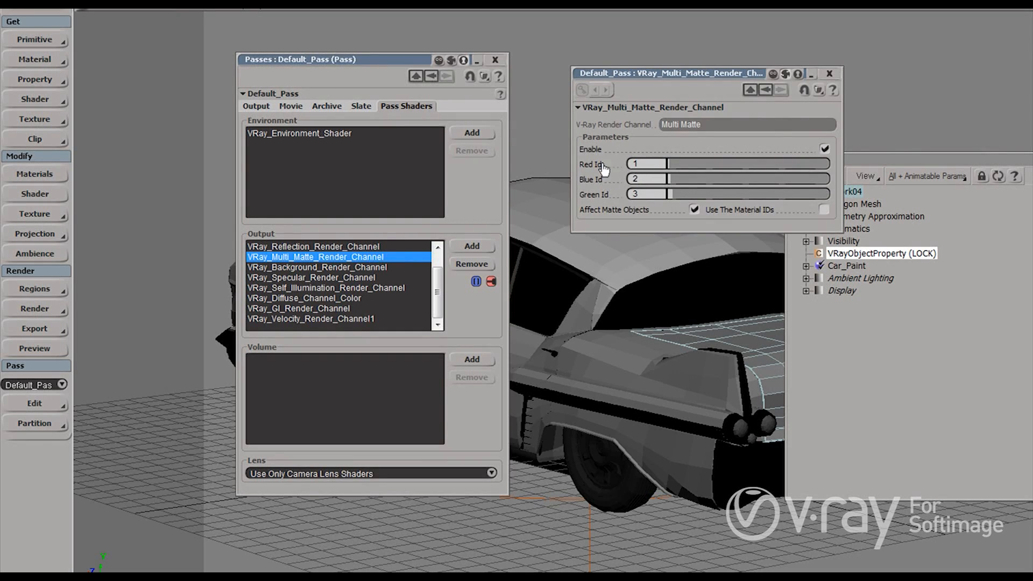
mouse_move(591, 171)
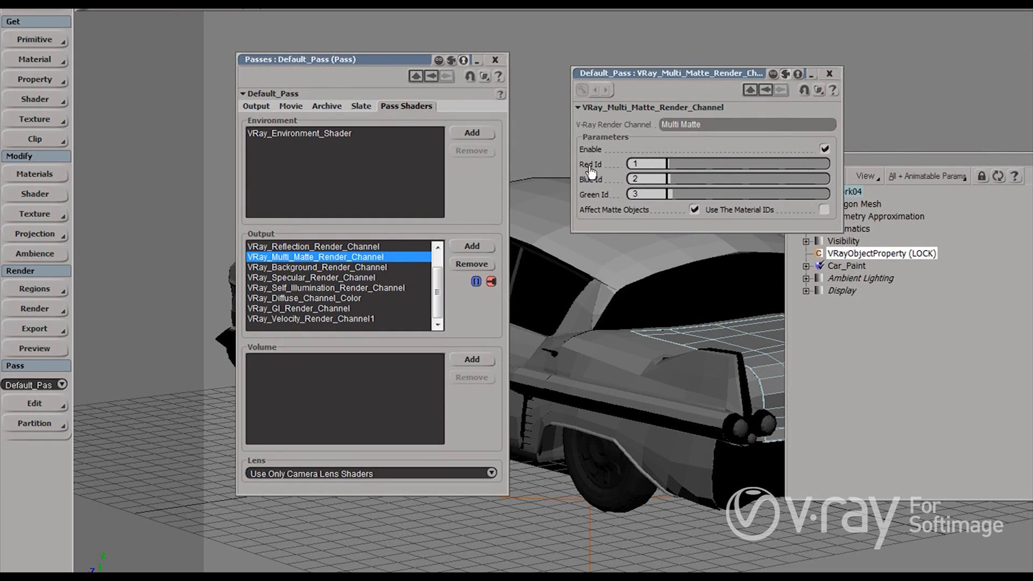
mouse_move(608, 174)
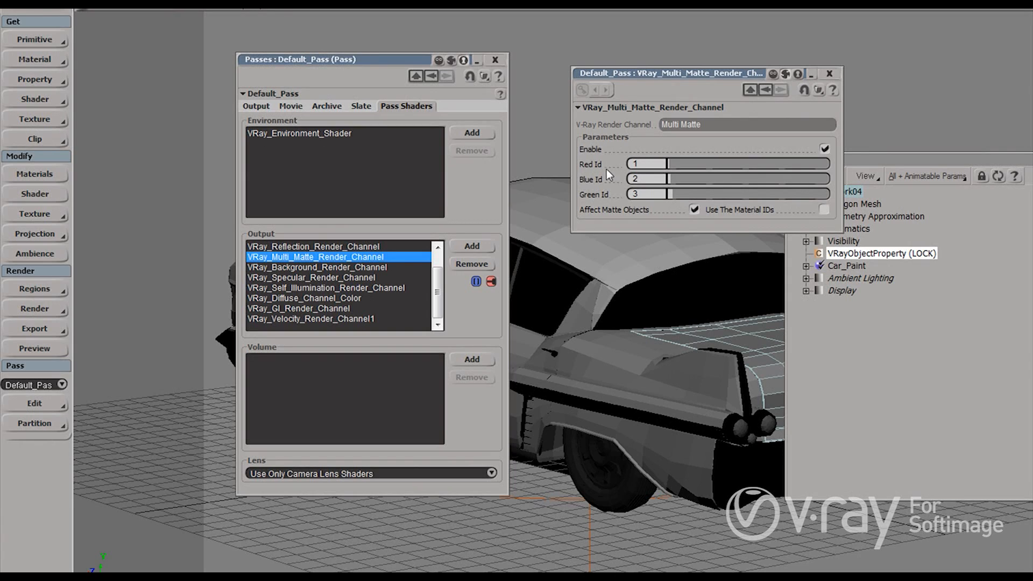
mouse_move(606, 175)
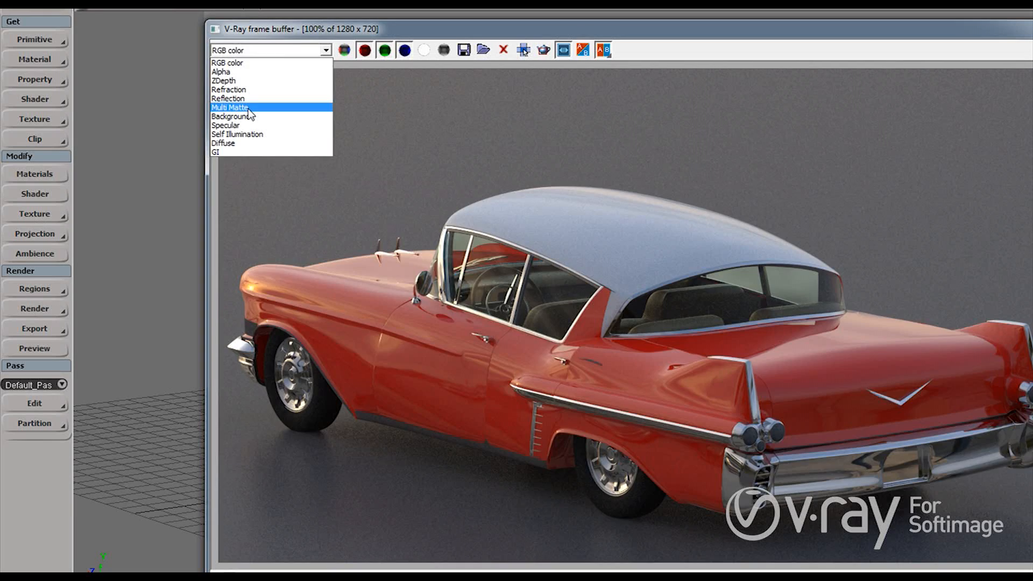
Display the Multi Matte channel in the frame buffer: body red, roof green, tyres blue.
left_click(231, 107)
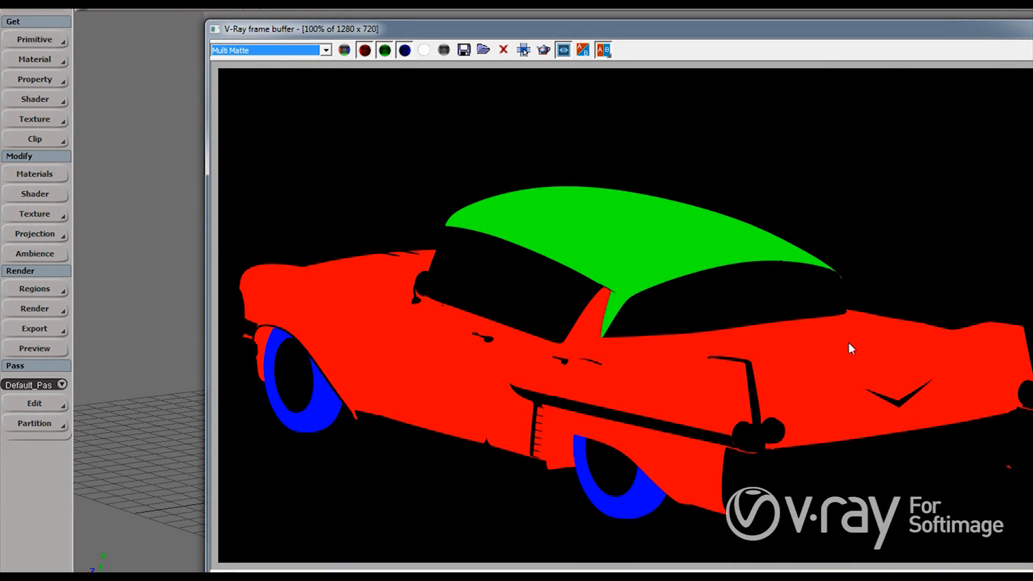
mouse_move(1018, 161)
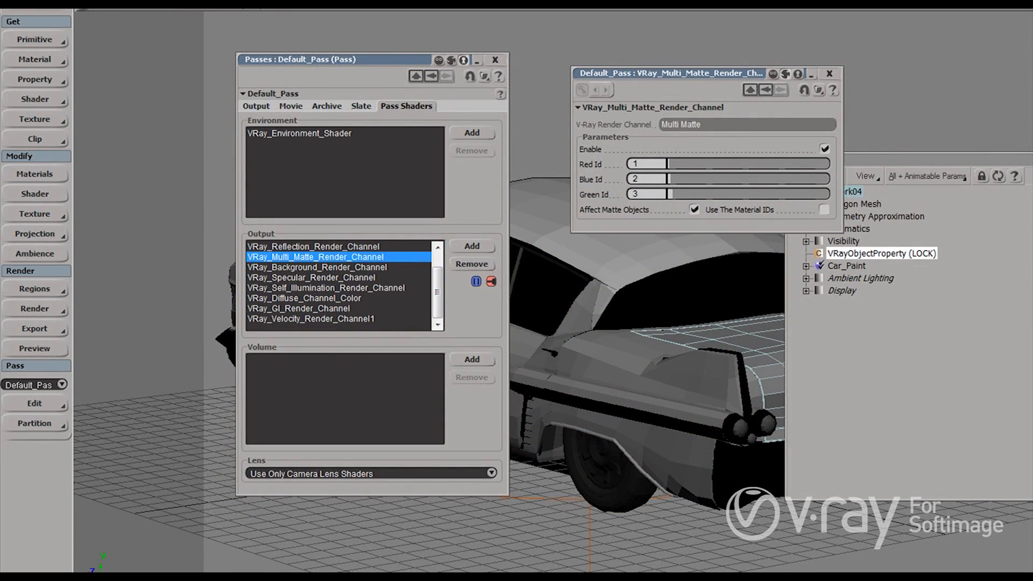
Toggle Open VRay Frame Buffer in the Render menu and close the Multi Matte property editor.
left_click(35, 329)
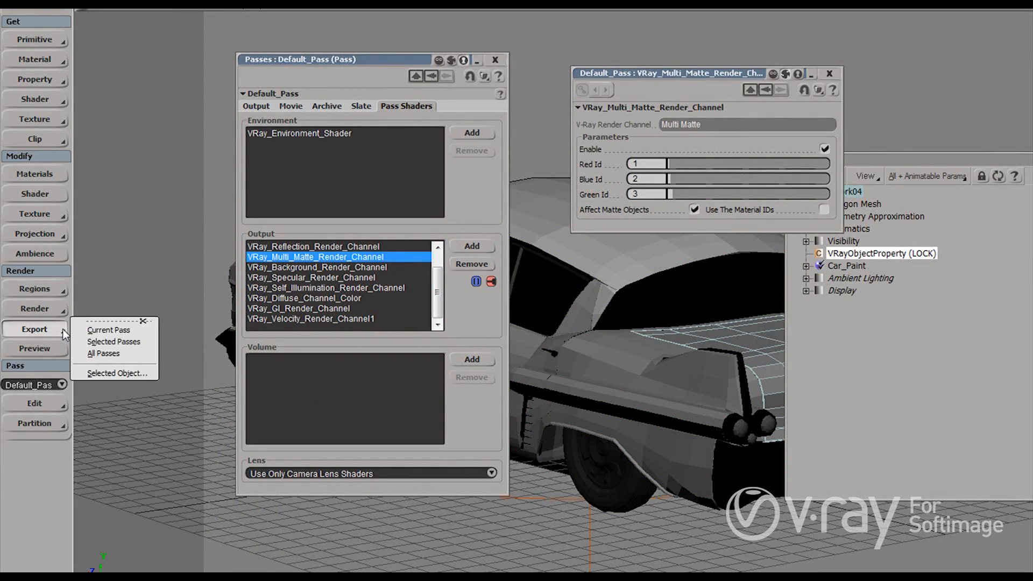
left_click(35, 309)
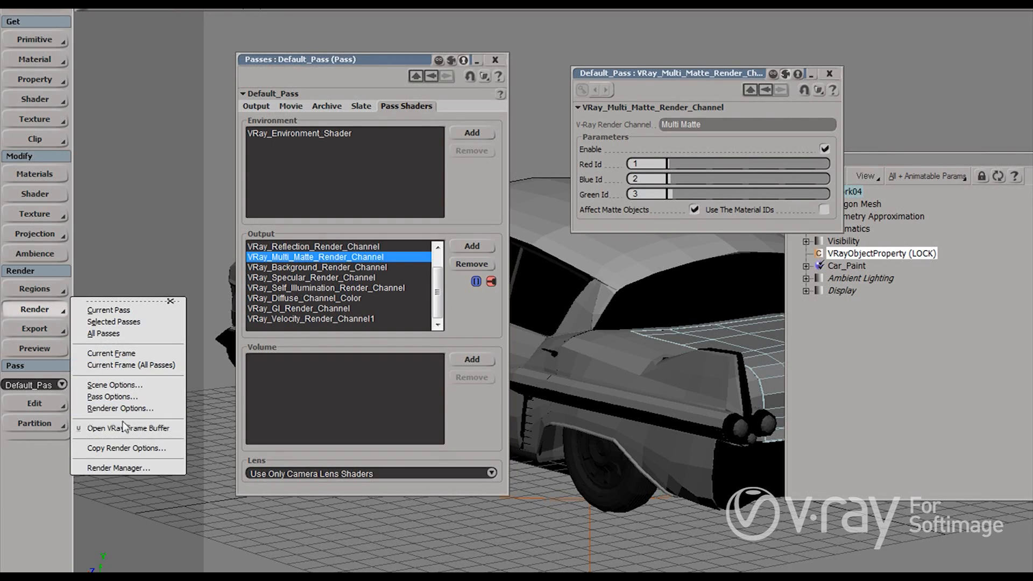
left_click(128, 427)
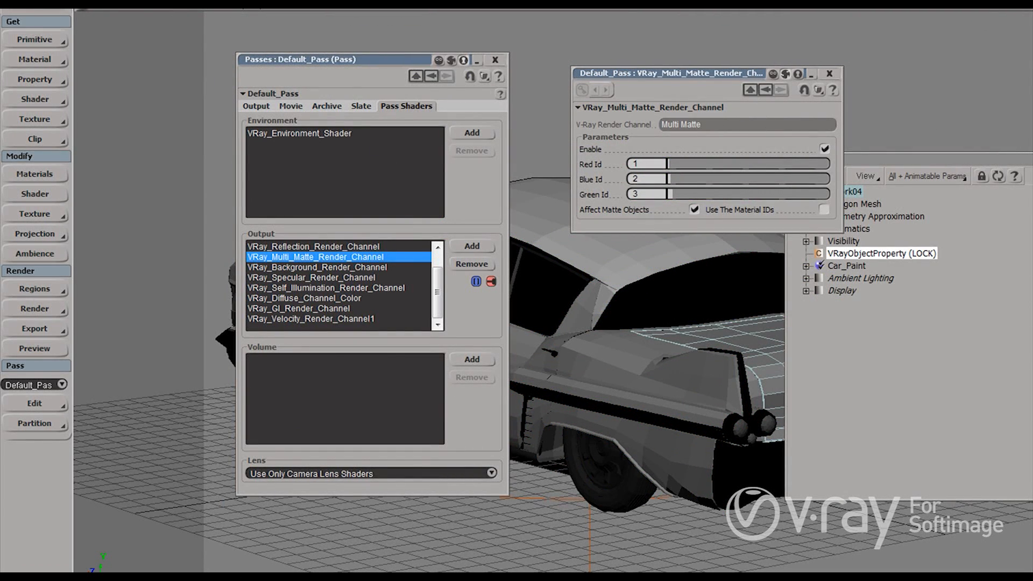
left_click(829, 73)
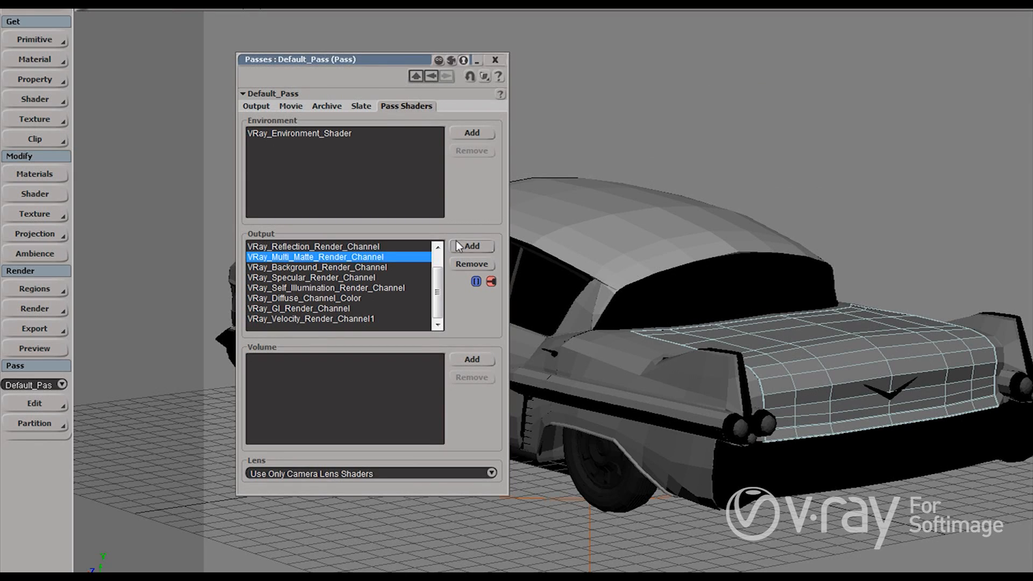
Add a VRay Extra Texture render channel to the default pass's outputs.
left_click(471, 245)
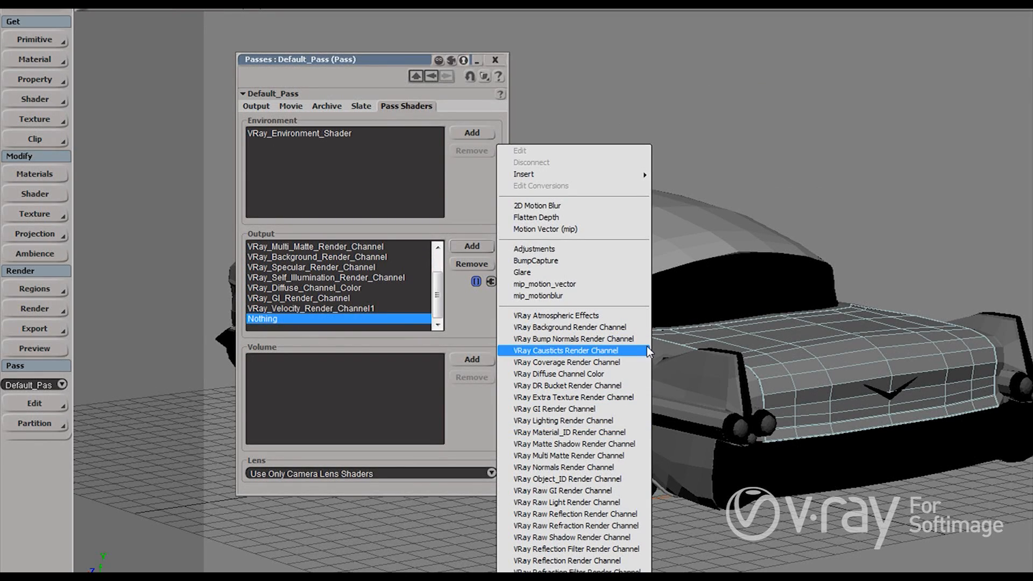
mouse_move(636, 479)
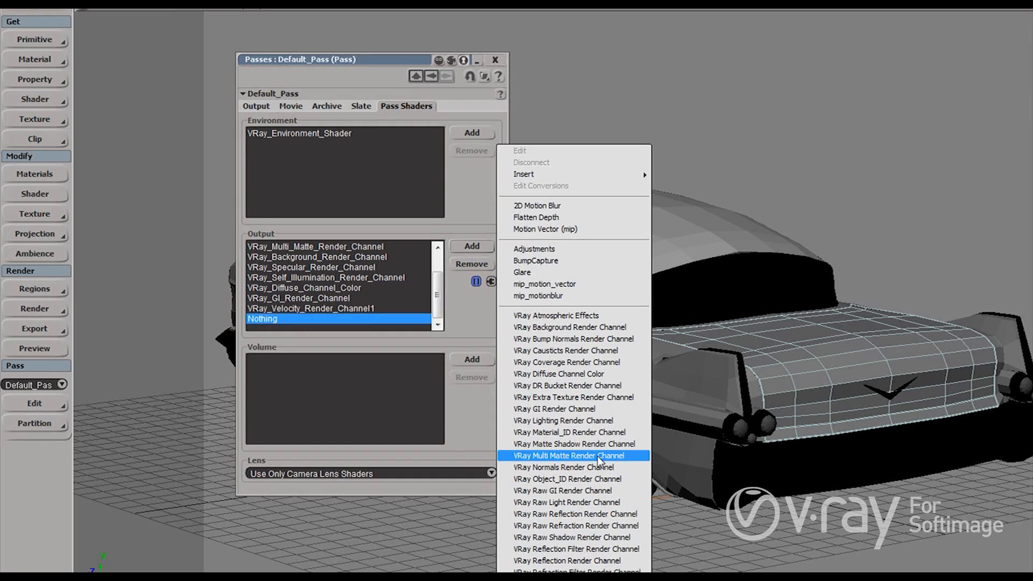
mouse_move(553, 409)
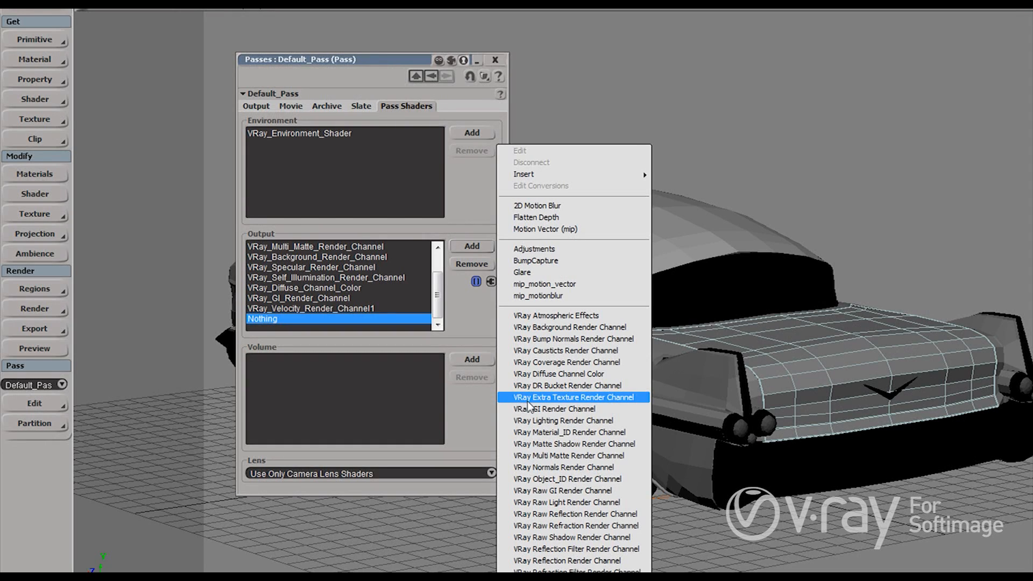
left_click(573, 397)
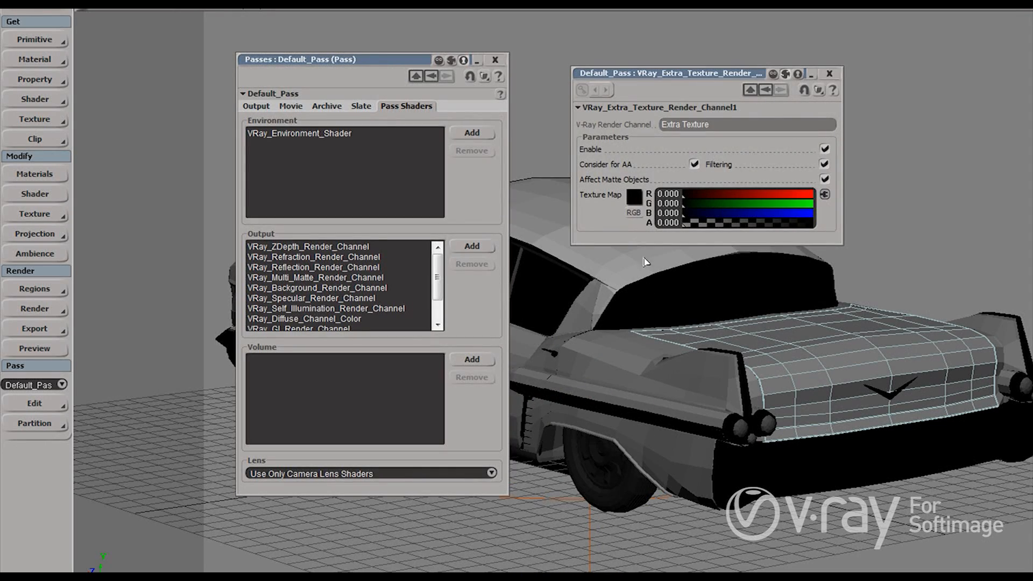
mouse_move(915, 329)
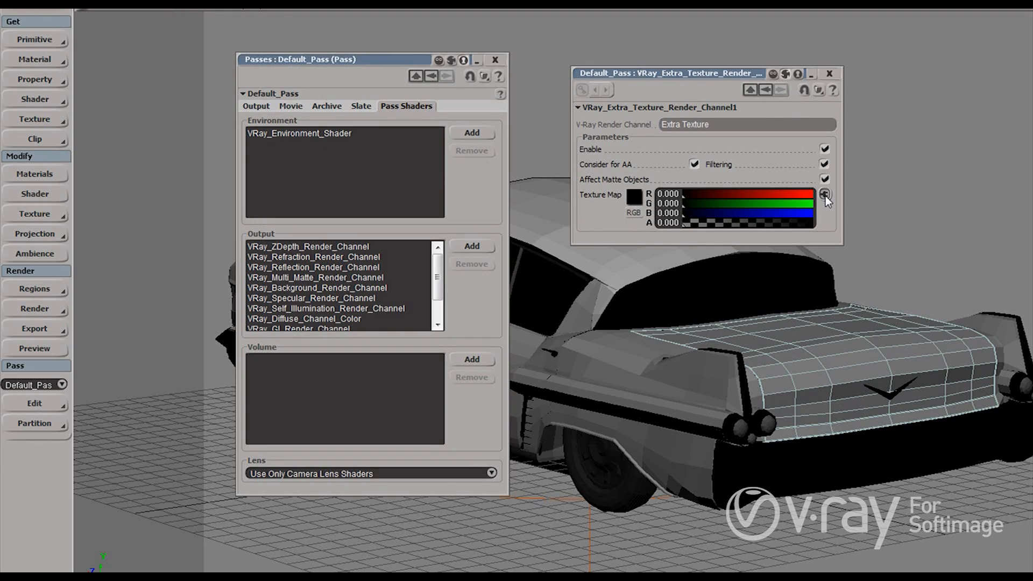
Connect a VRayDirt texture from the V-Ray presets to the Extra Texture channel's texture map.
left_click(825, 195)
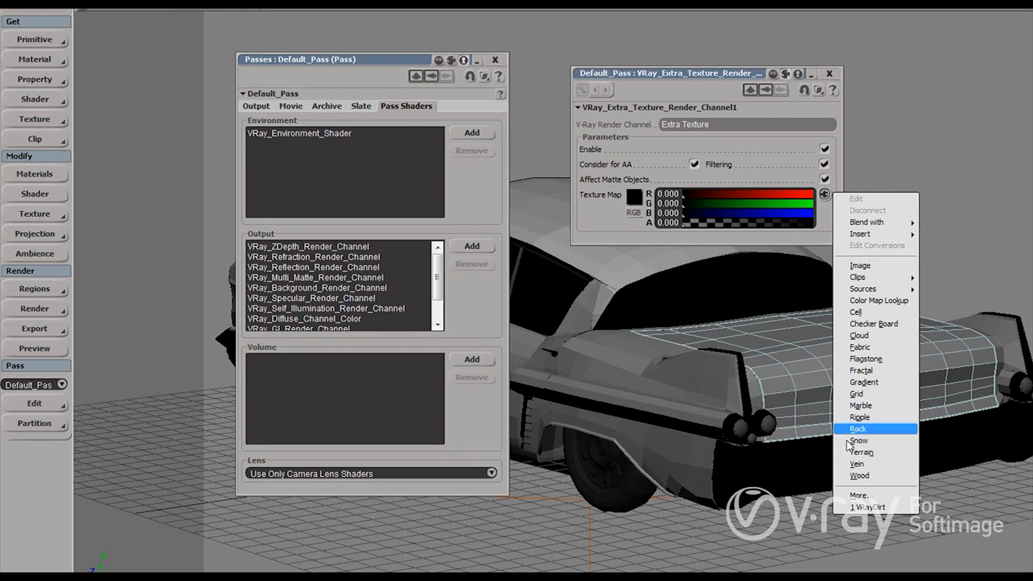
mouse_move(866, 507)
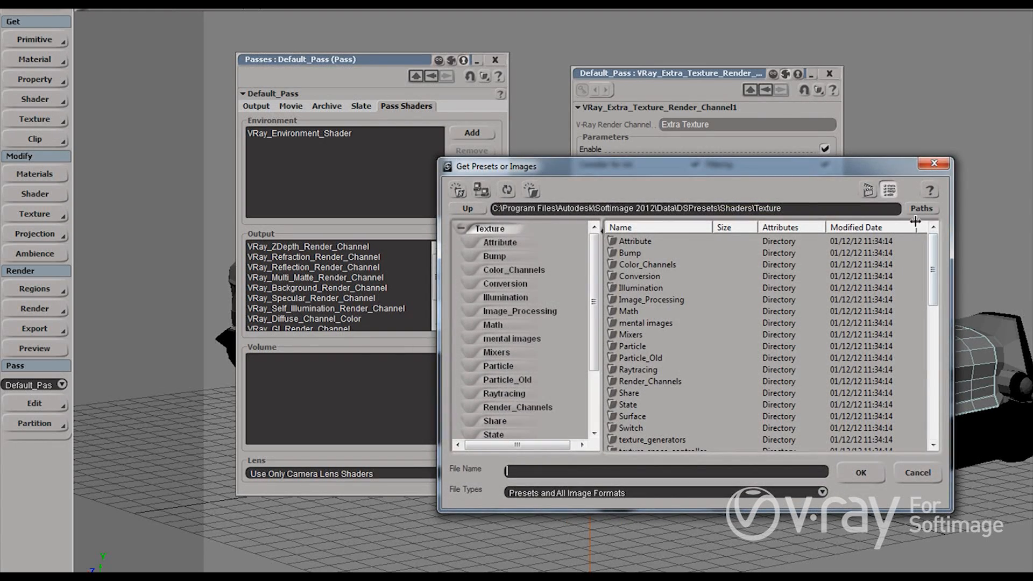
left_click(921, 208)
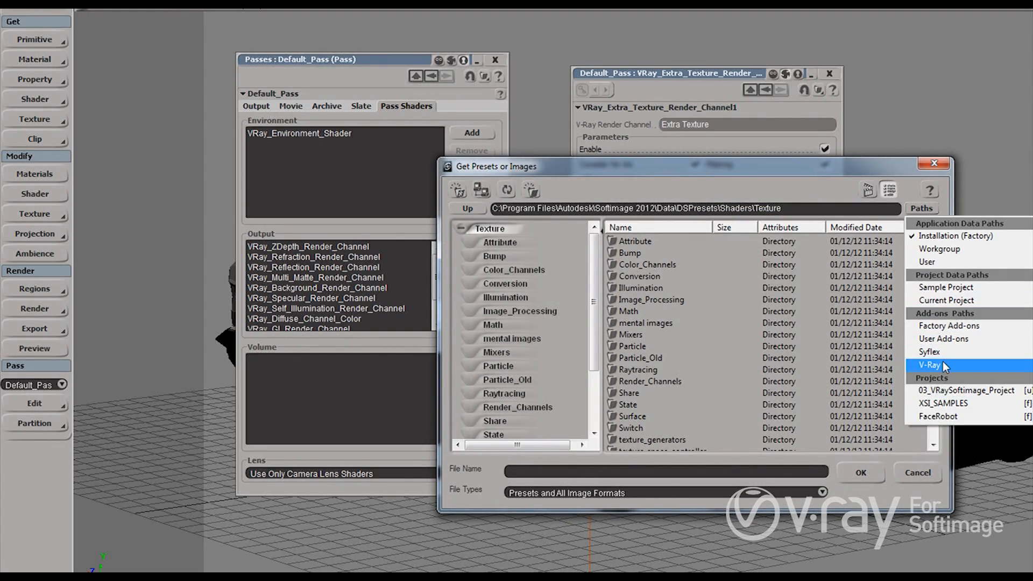
left_click(929, 365)
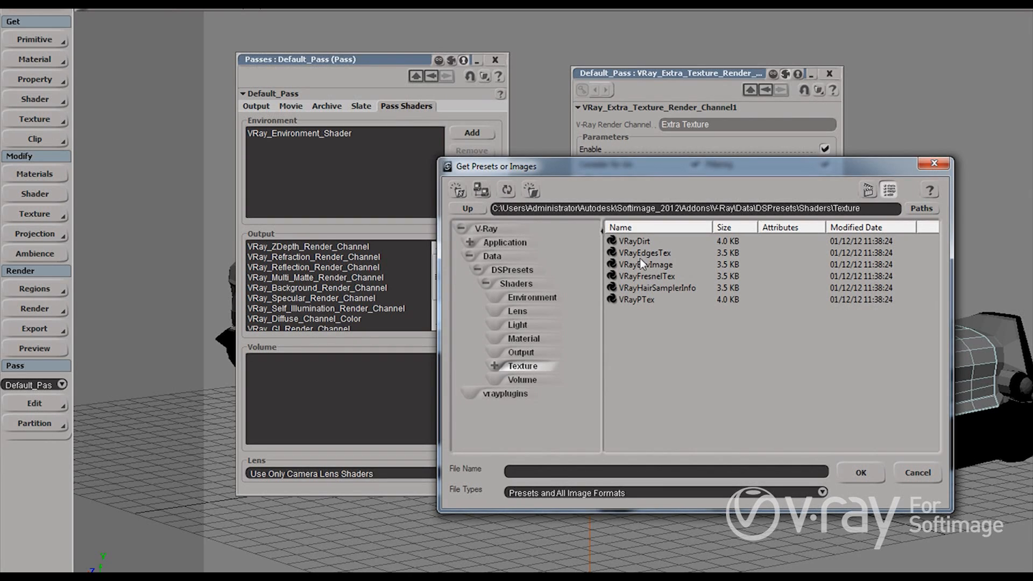
double_click(634, 240)
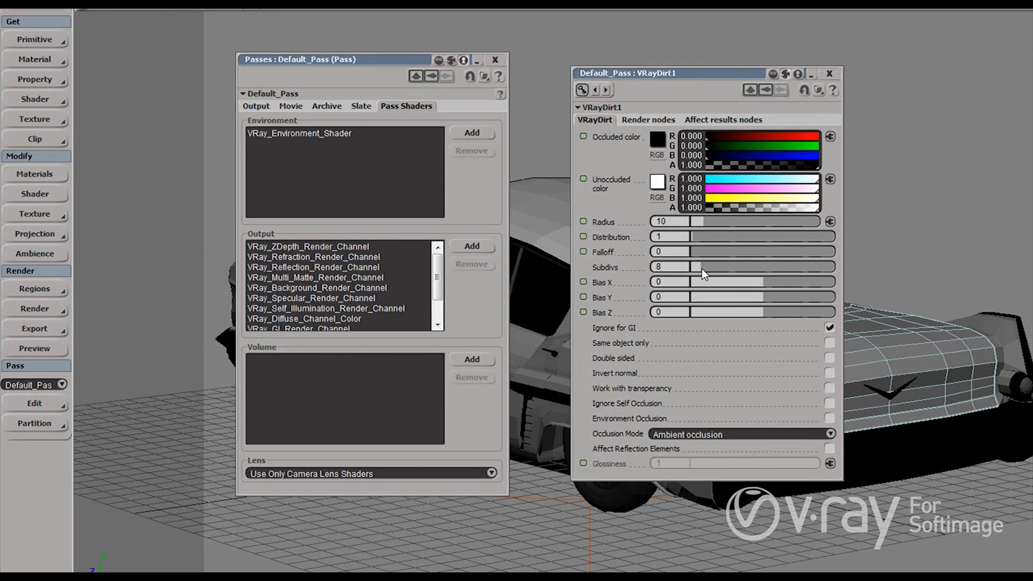
mouse_move(628, 147)
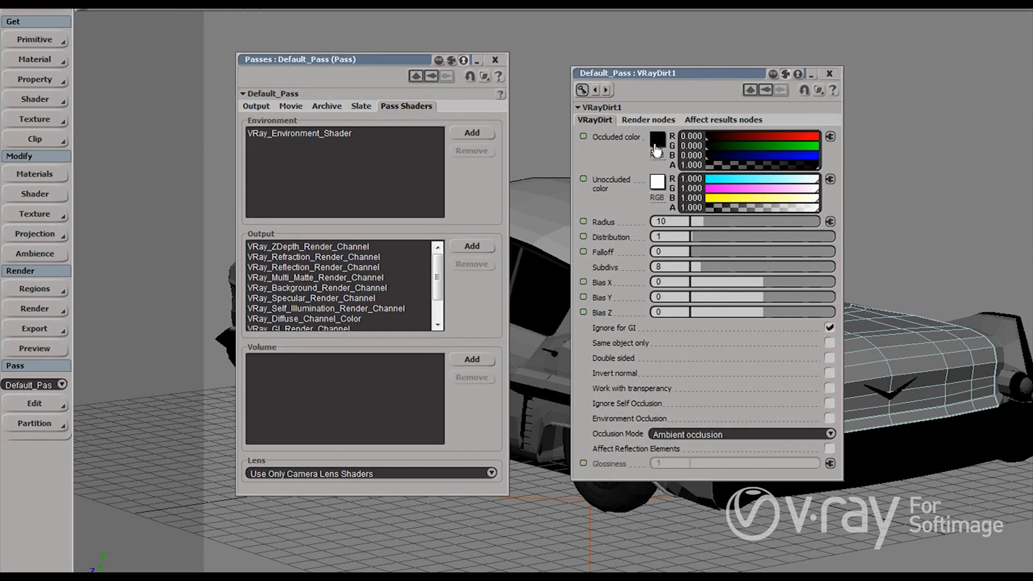
mouse_move(655, 183)
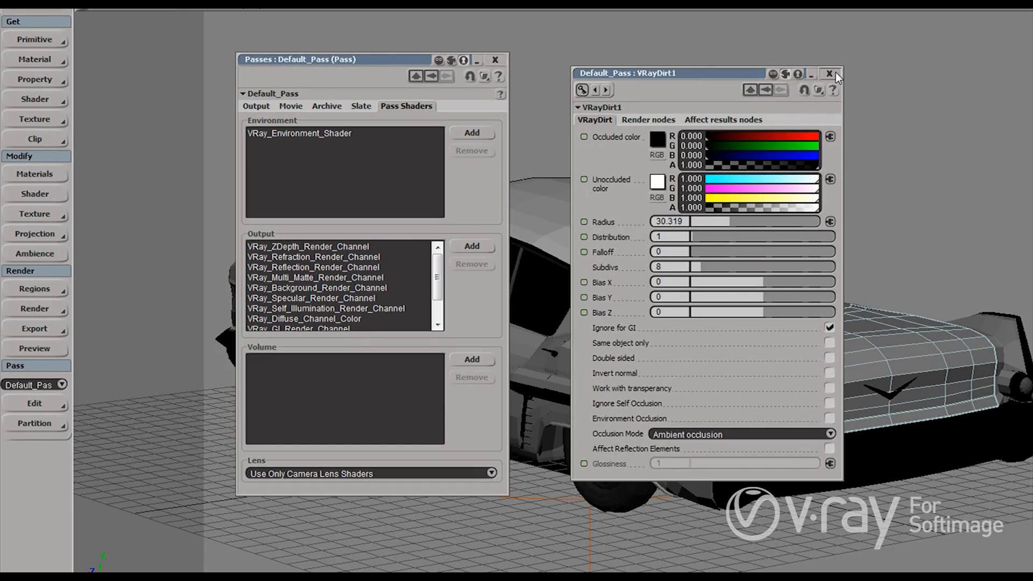
Set the VRayDirt radius to about 30.3 and close its settings.
left_click(829, 73)
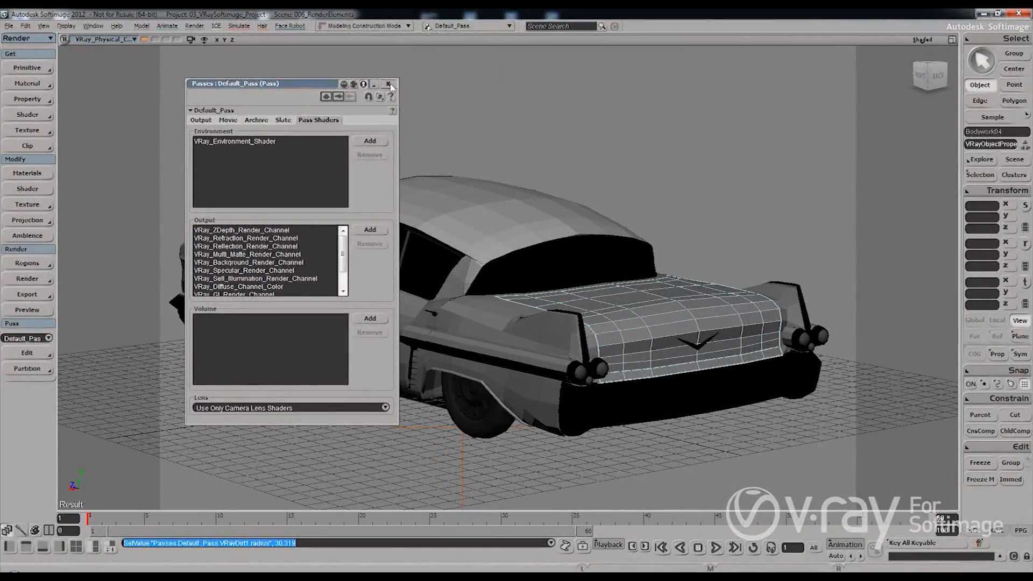
Render the current pass and view the Extra Texture occlusion channel in the V-Ray frame buffer.
left_click(27, 279)
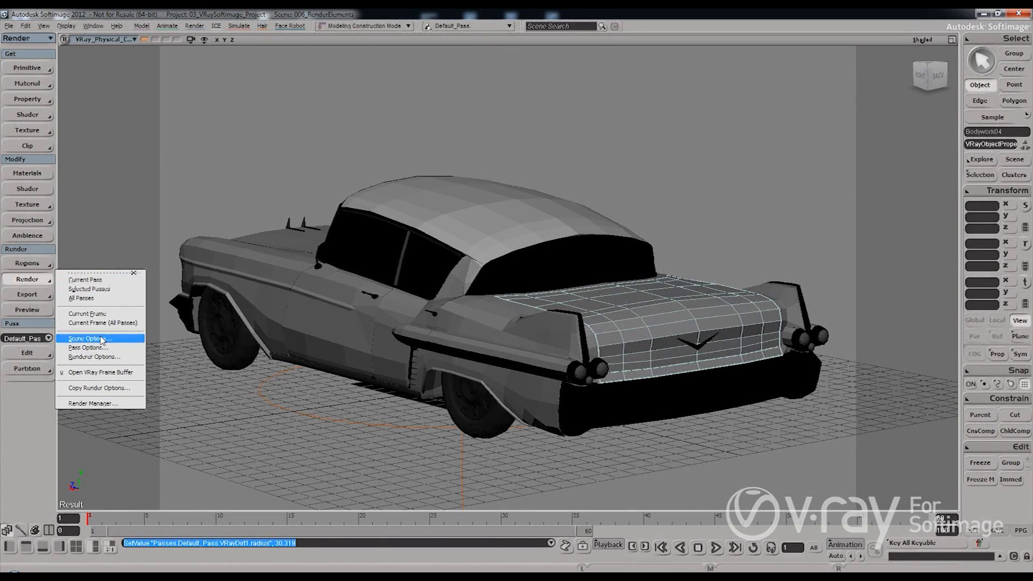
left_click(88, 337)
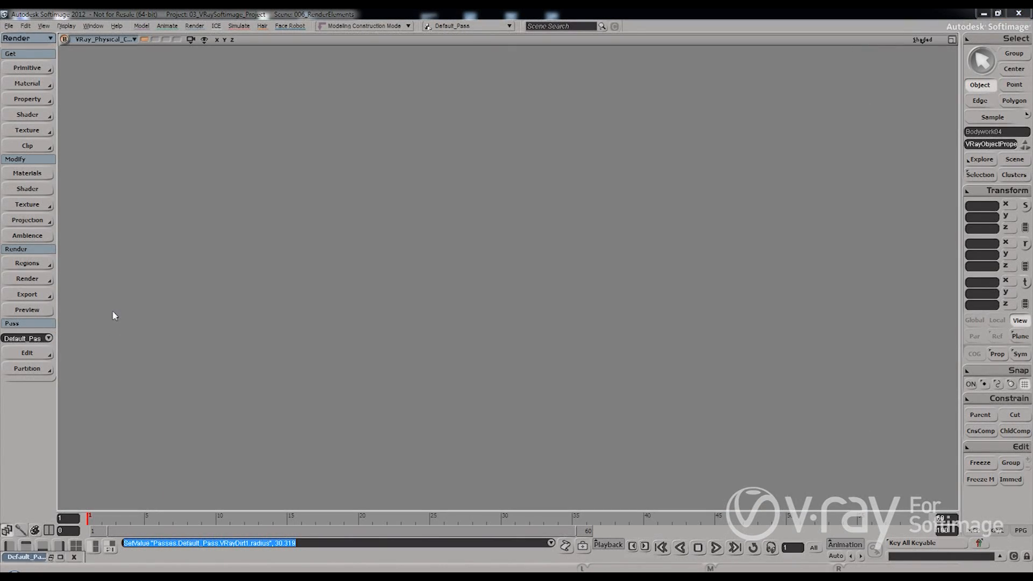
mouse_move(431, 553)
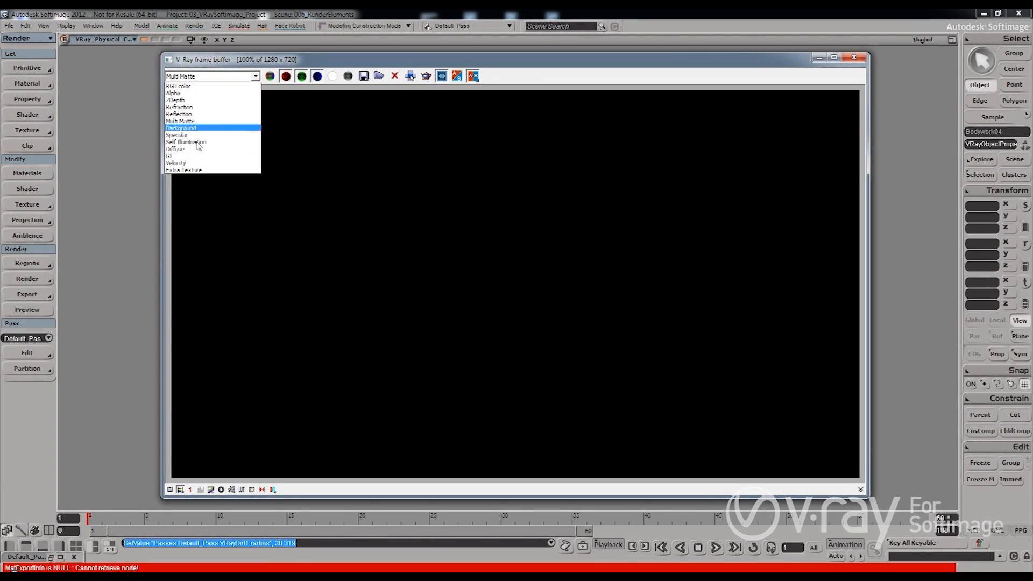
left_click(178, 86)
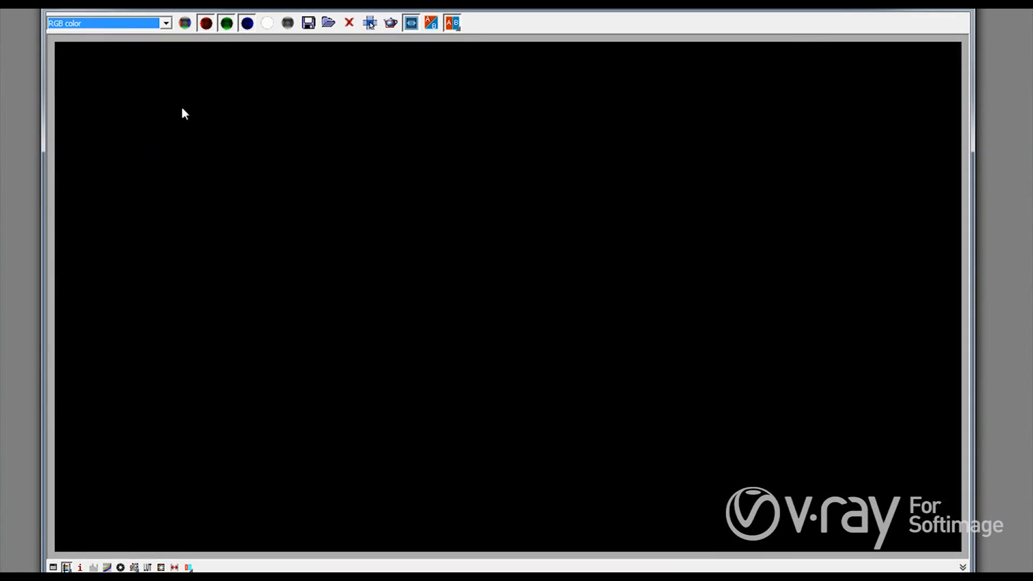
mouse_move(158, 166)
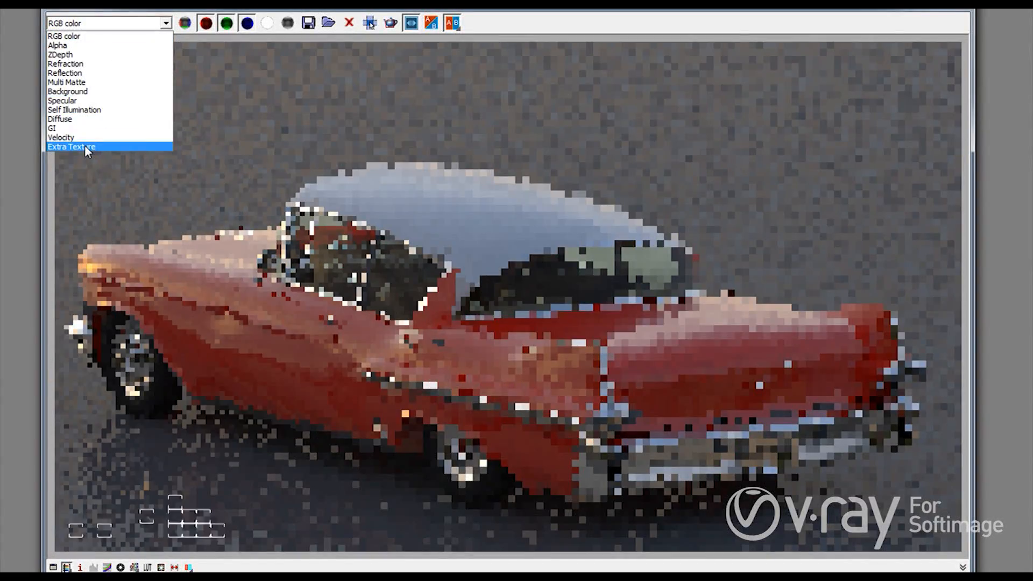
left_click(71, 146)
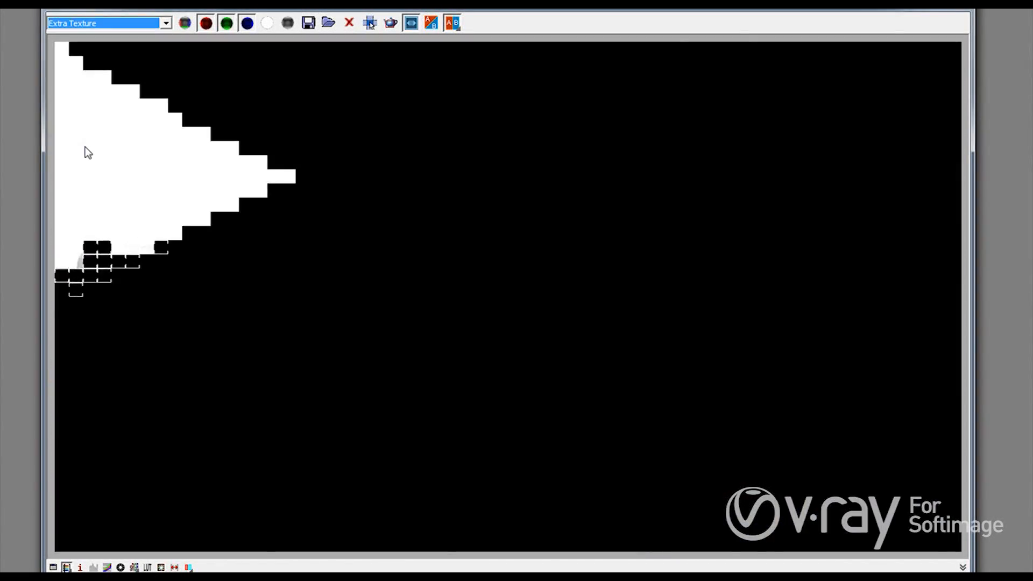